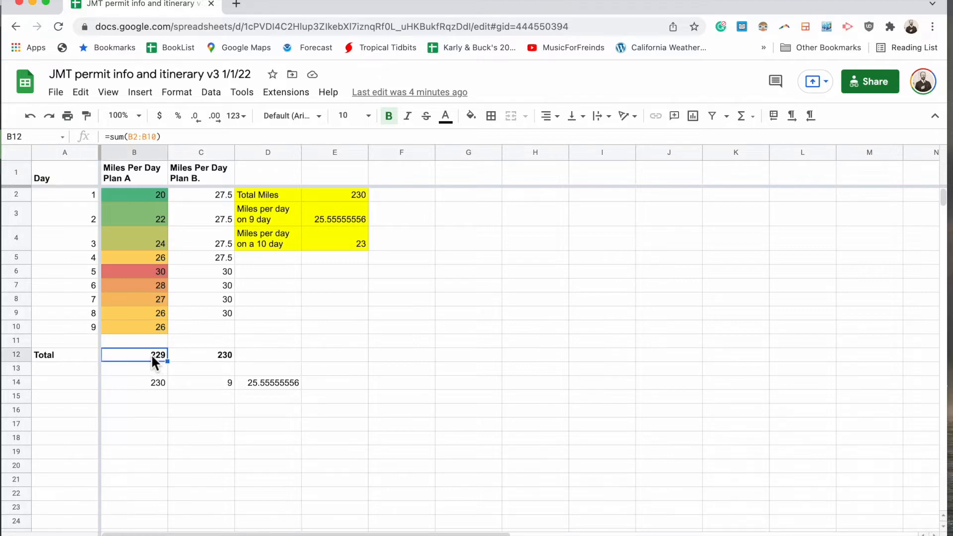
pyautogui.moveTo(257, 307)
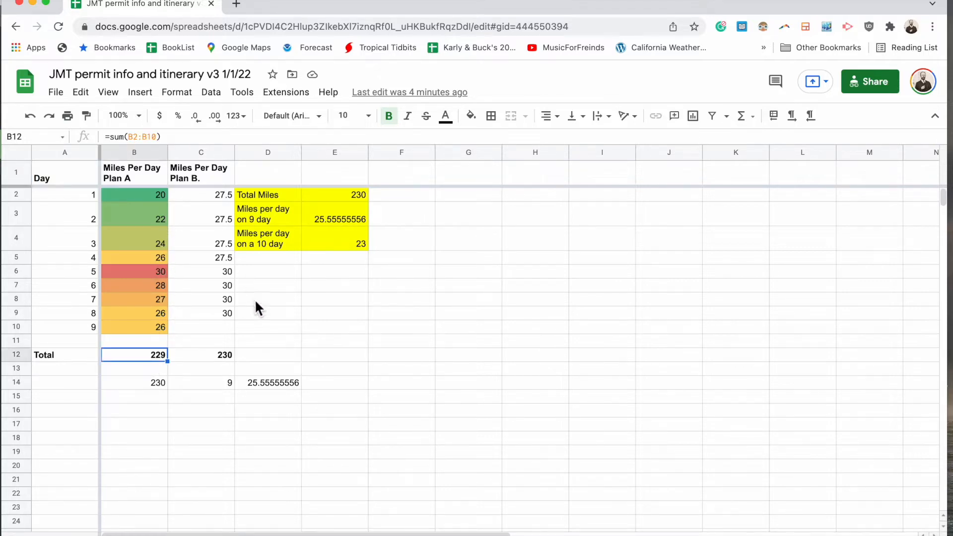
pyautogui.moveTo(354, 252)
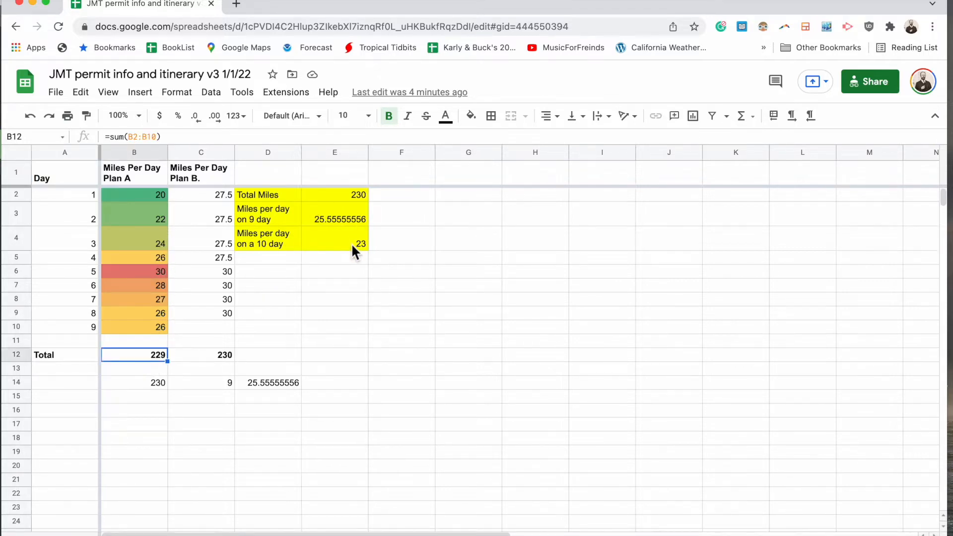
# Step: Switch to the JMT itinerary sheet with daily locations, elevations, gains and hiking times
pyautogui.click(335, 220)
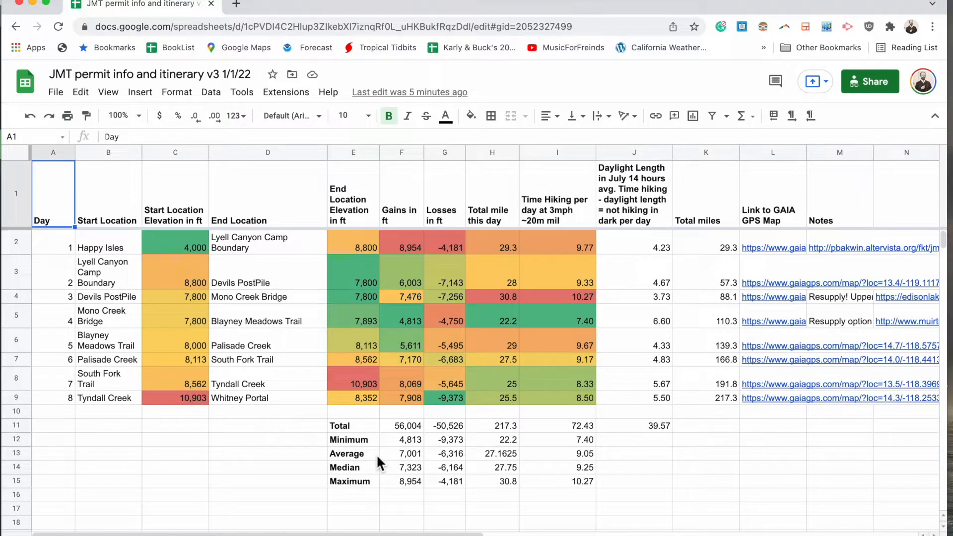
# Step: Review Day 1's 8,800 ft end elevation, 8,954 ft gain and 29.3 miles in the itinerary
pyautogui.click(54, 92)
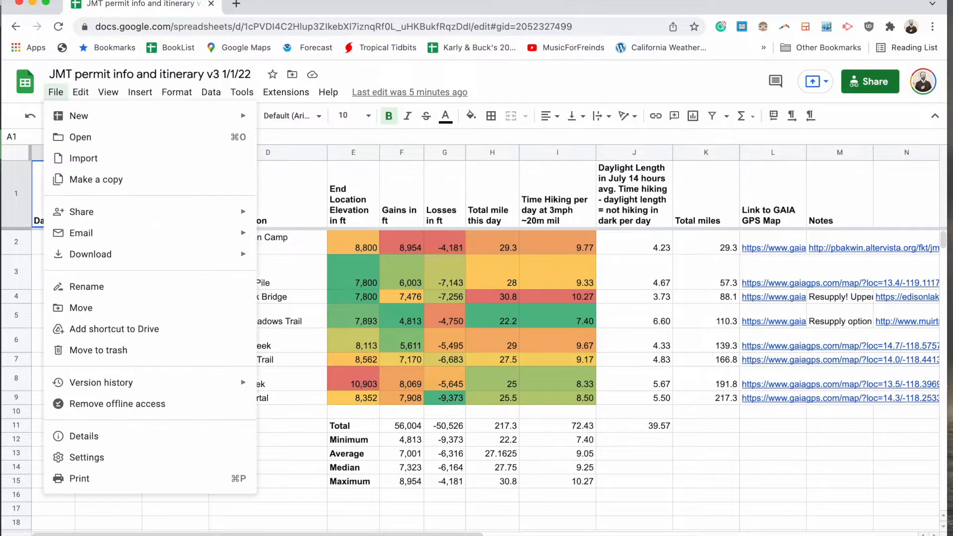
pyautogui.moveTo(298, 198)
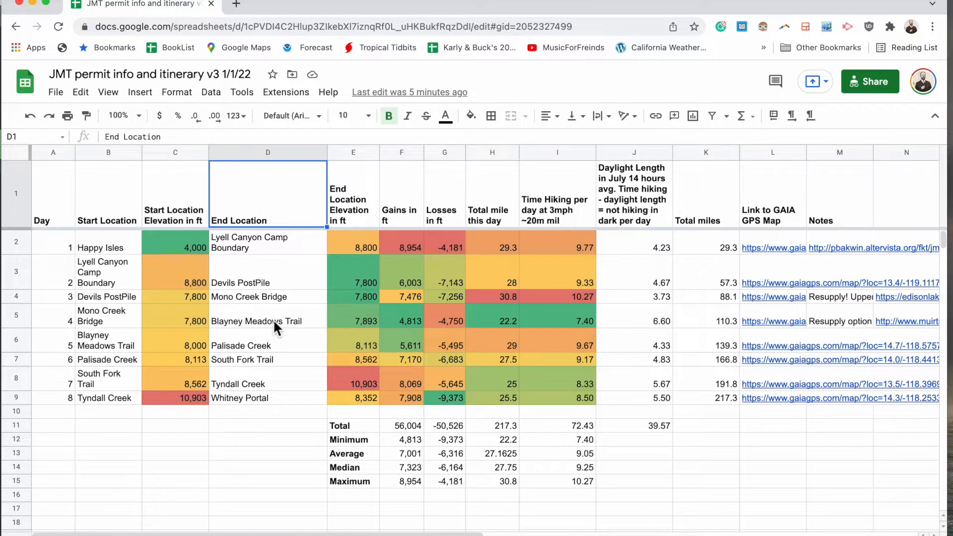
pyautogui.moveTo(269, 391)
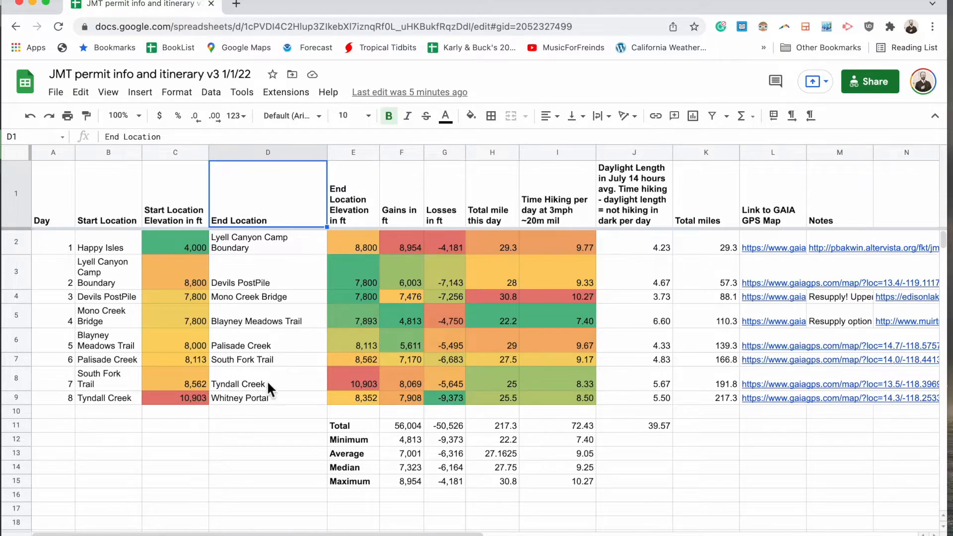
pyautogui.moveTo(264, 325)
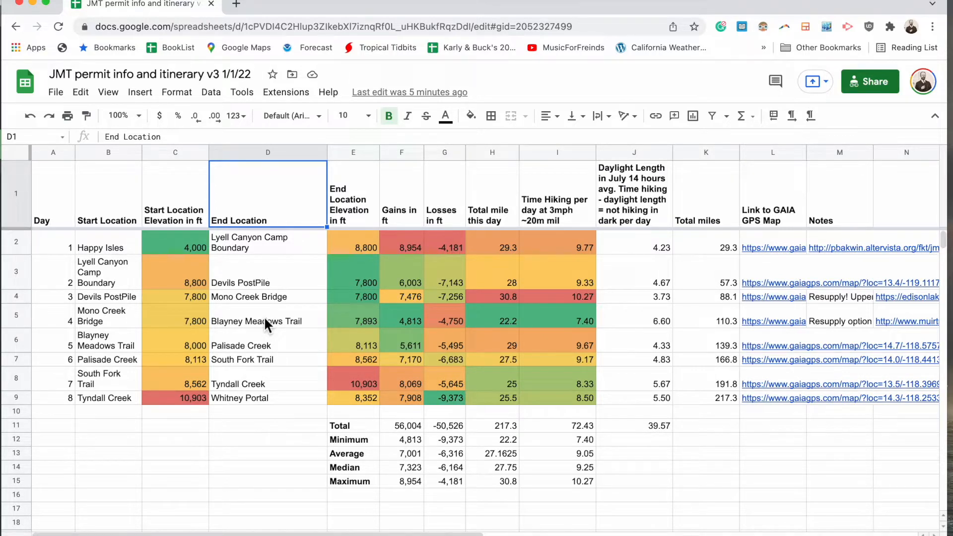
pyautogui.click(353, 248)
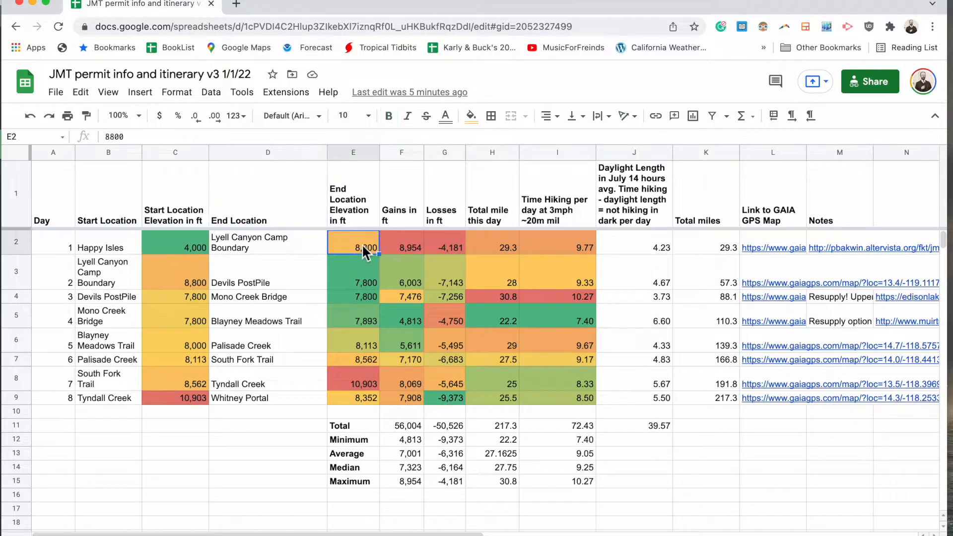
pyautogui.click(401, 247)
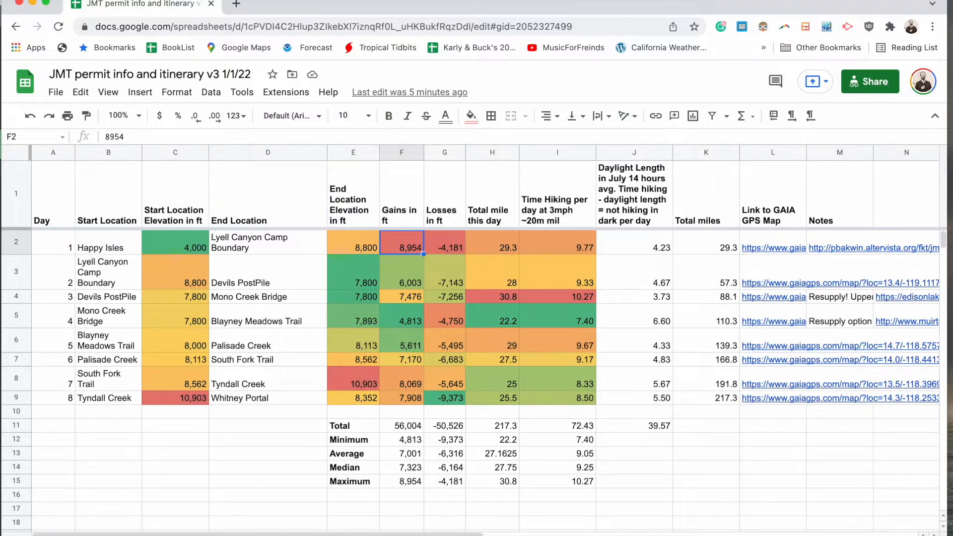
pyautogui.click(491, 247)
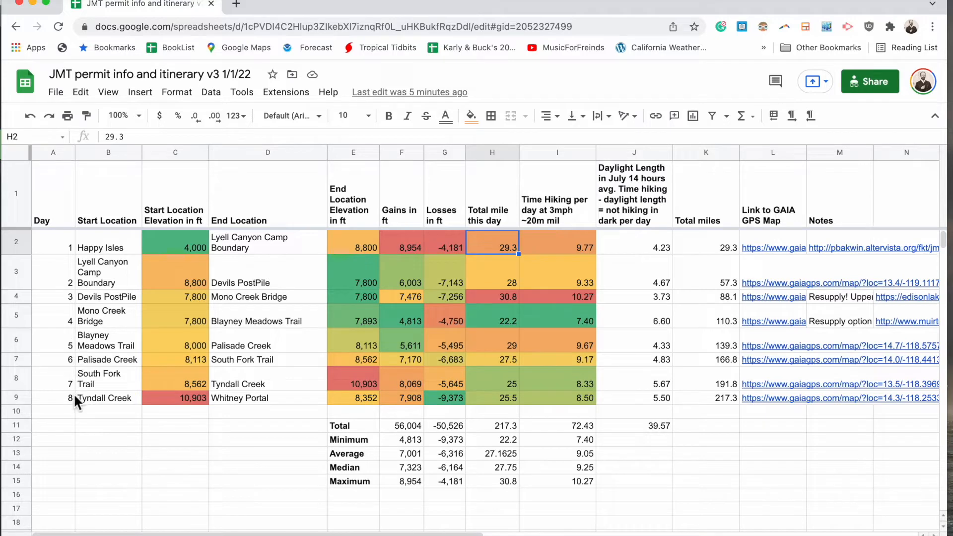
pyautogui.moveTo(80, 409)
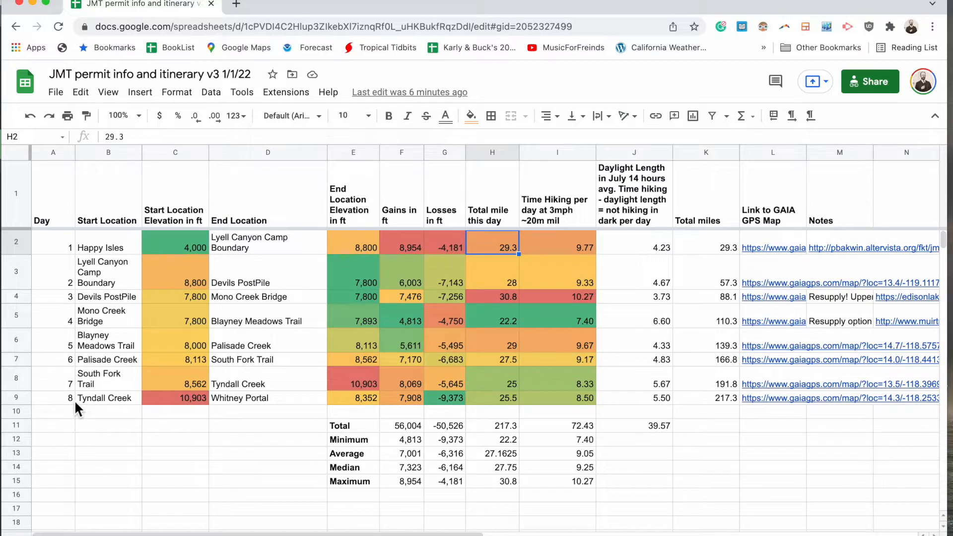
pyautogui.moveTo(343, 338)
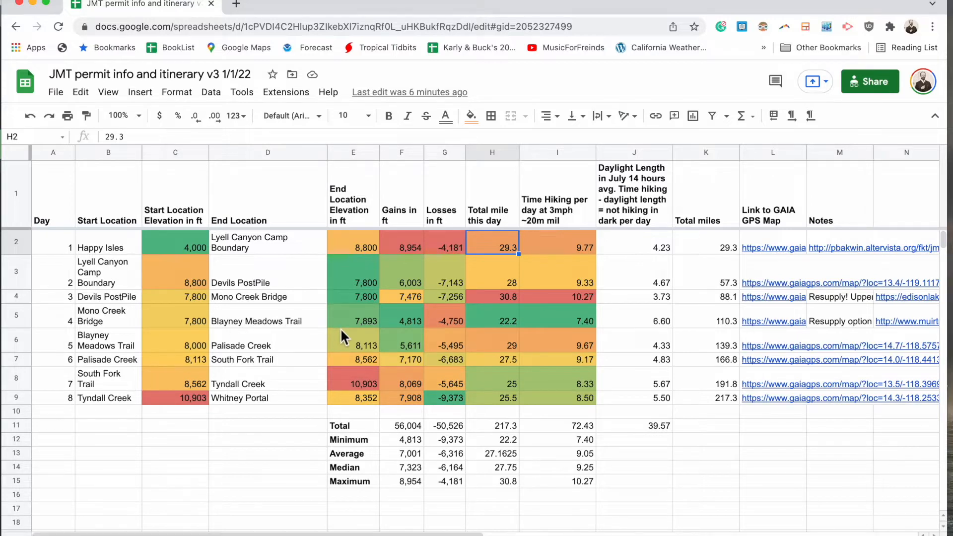
pyautogui.moveTo(754, 264)
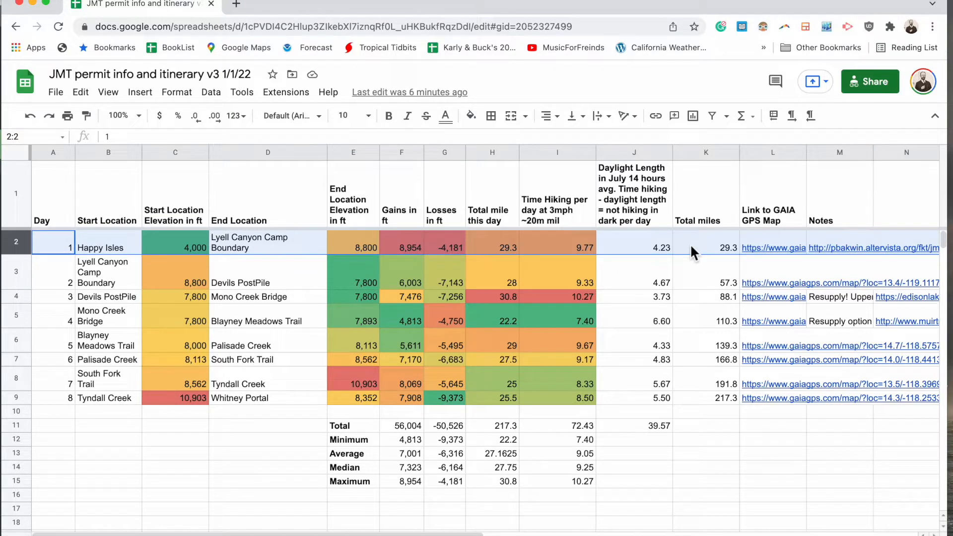
pyautogui.moveTo(773, 261)
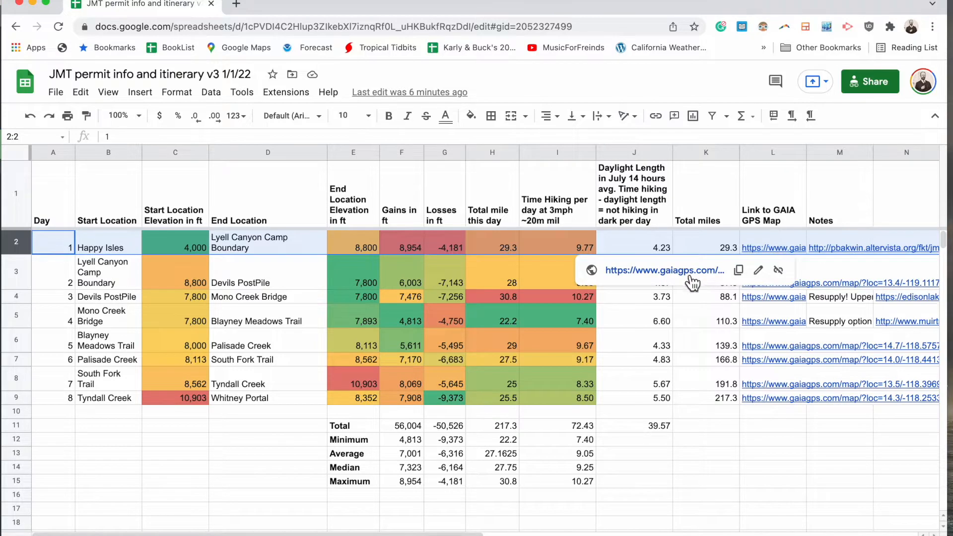
# Step: Follow the Day 1 GAIA link and review the route's 29.3 mi, 8,954 ft ascent and elevation chart
pyautogui.click(664, 270)
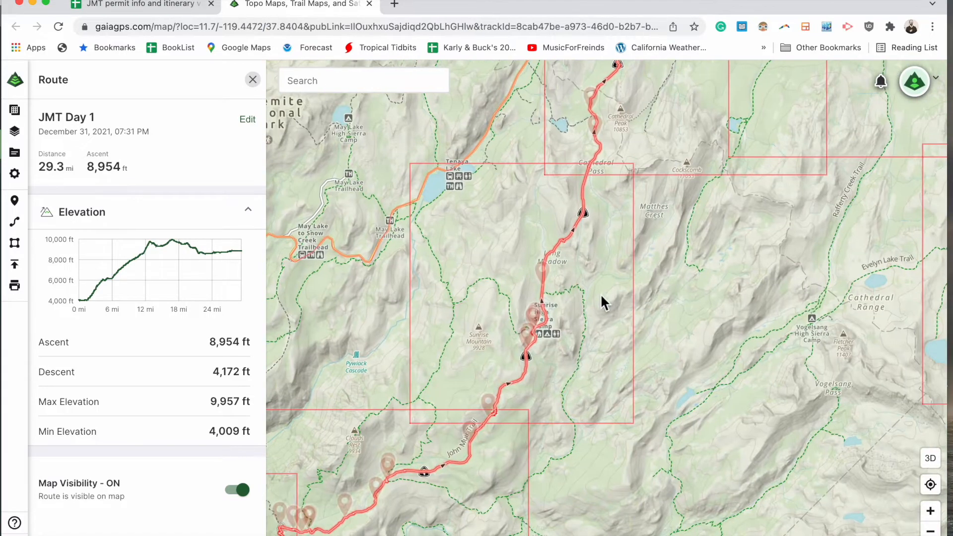
pyautogui.moveTo(139, 275)
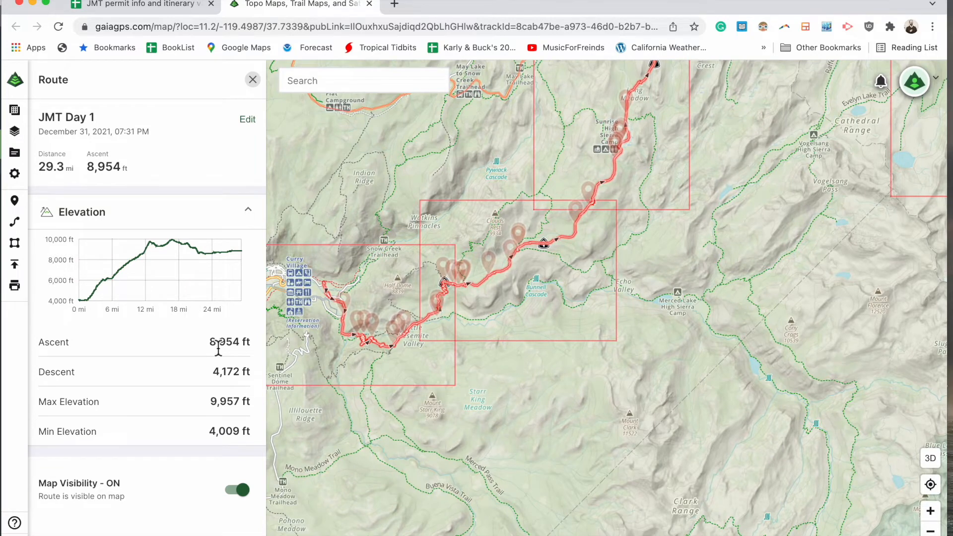
pyautogui.moveTo(95, 169)
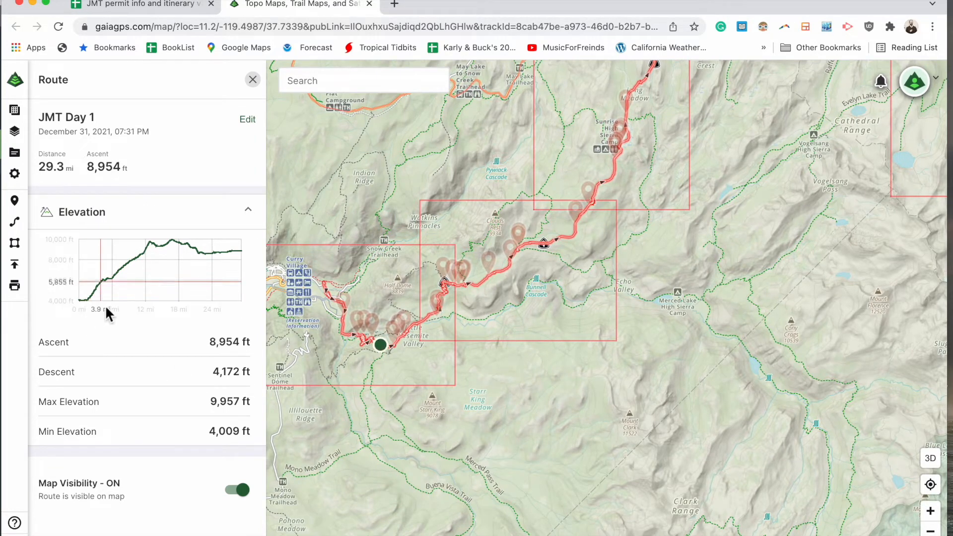
pyautogui.moveTo(369, 306)
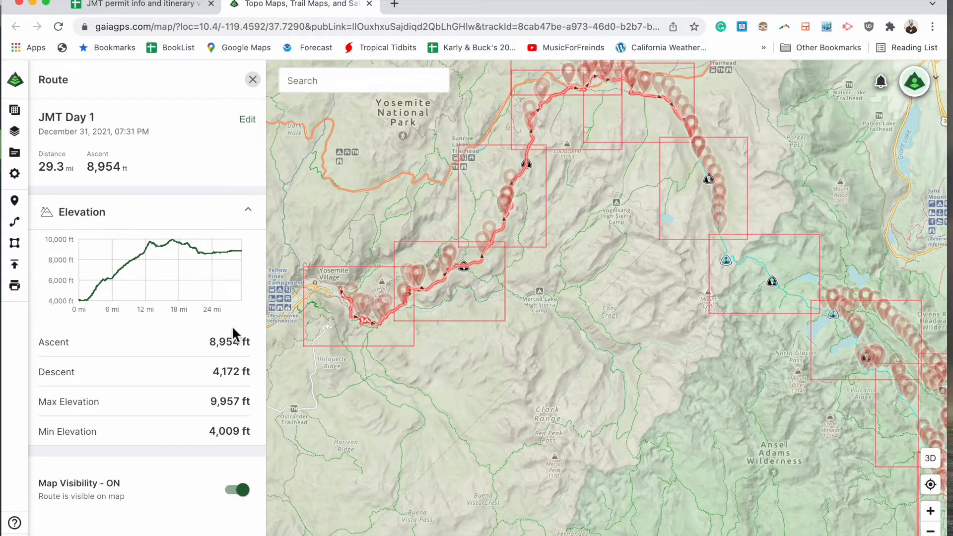
pyautogui.scroll(-3)
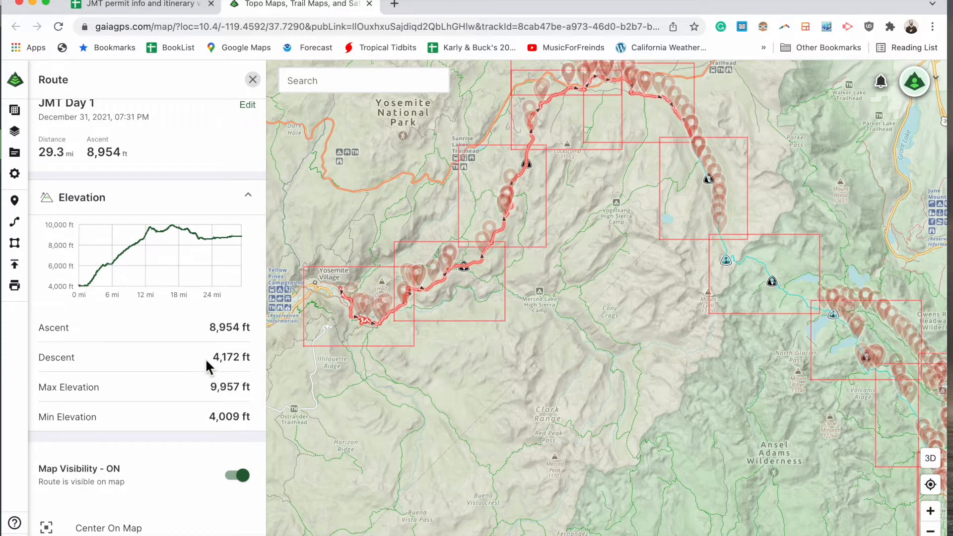
pyautogui.scroll(-3)
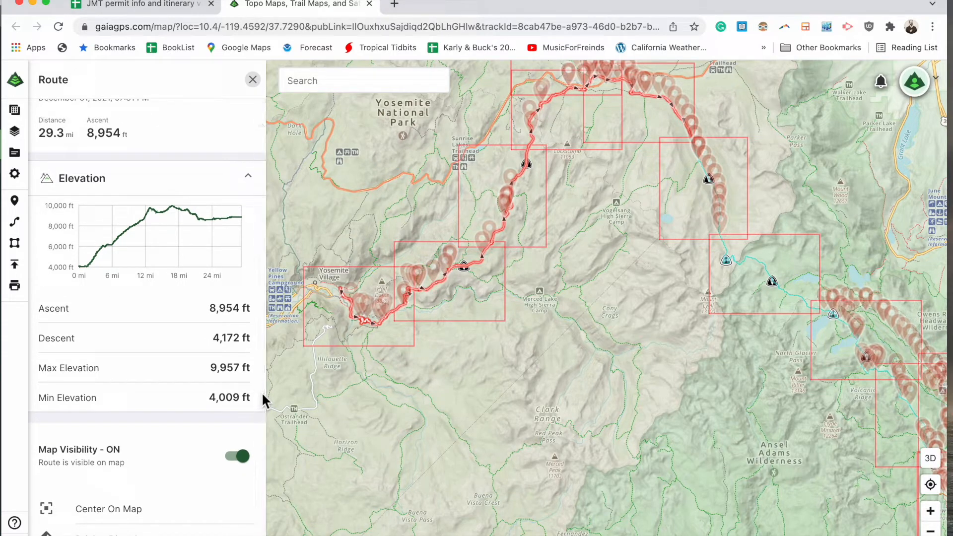
pyautogui.scroll(-3)
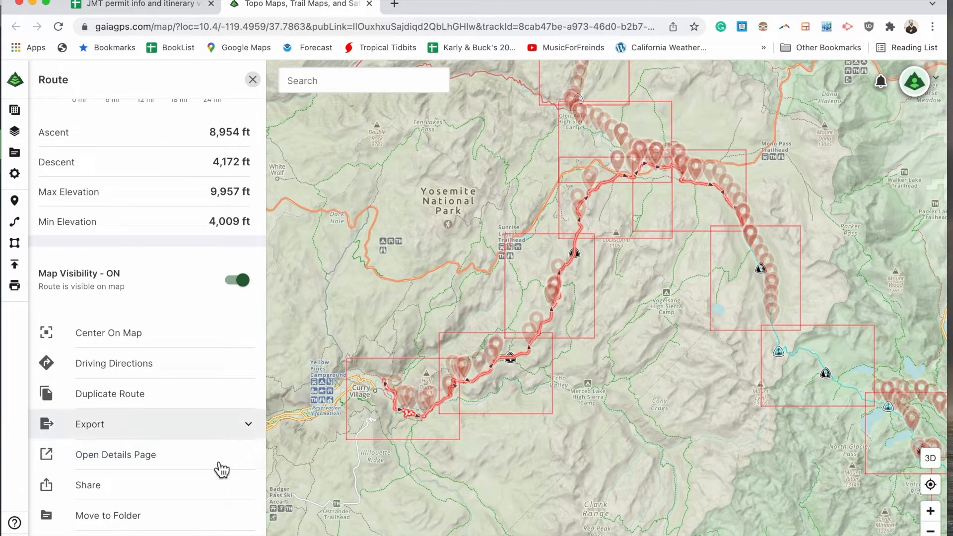
pyautogui.click(90, 425)
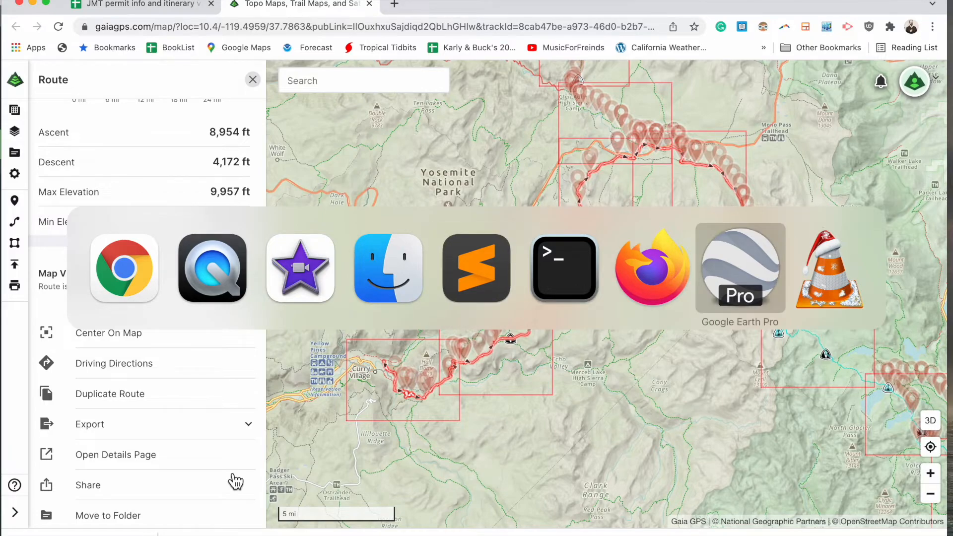
# Step: Load jmt-day-1.kml from Downloads into Google Earth Pro over the Yosemite terrain
pyautogui.click(739, 269)
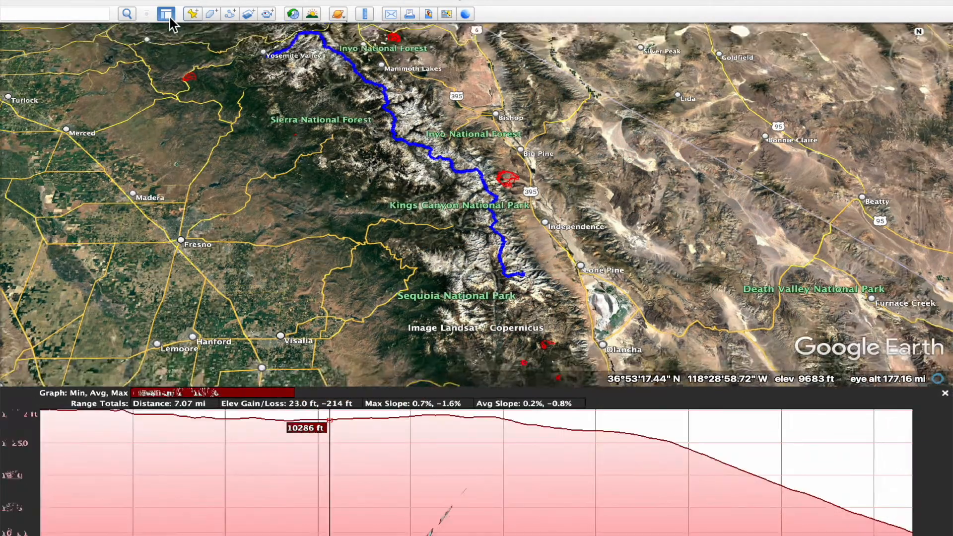
pyautogui.click(166, 13)
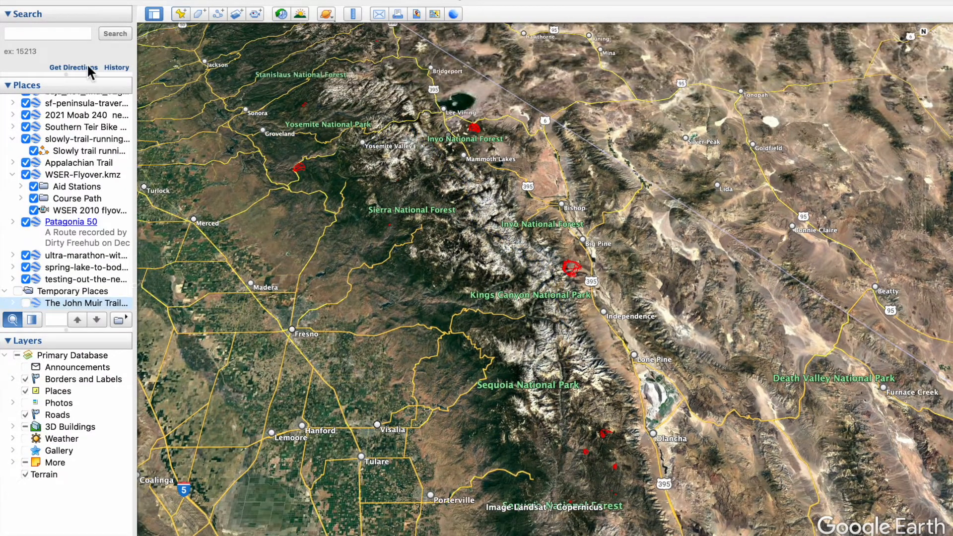
pyautogui.click(155, 13)
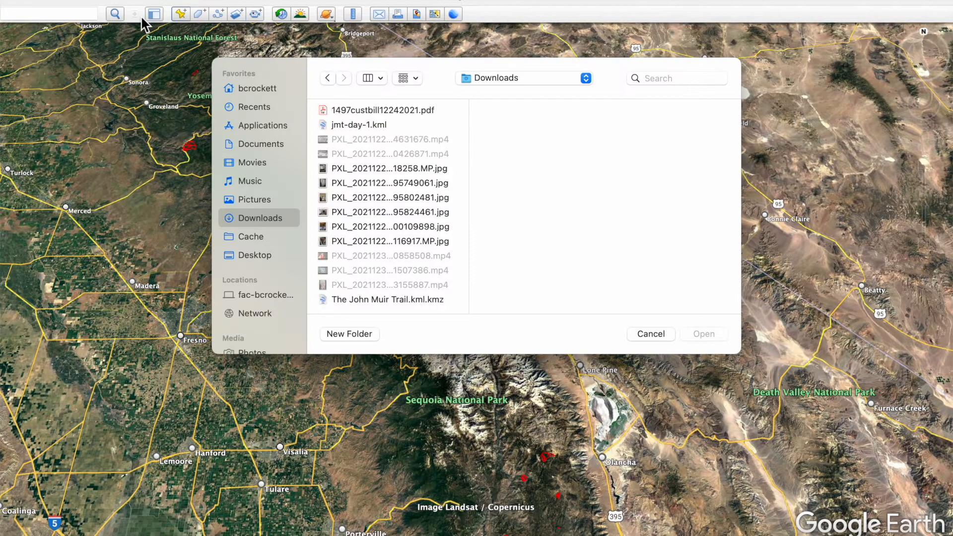
pyautogui.click(358, 126)
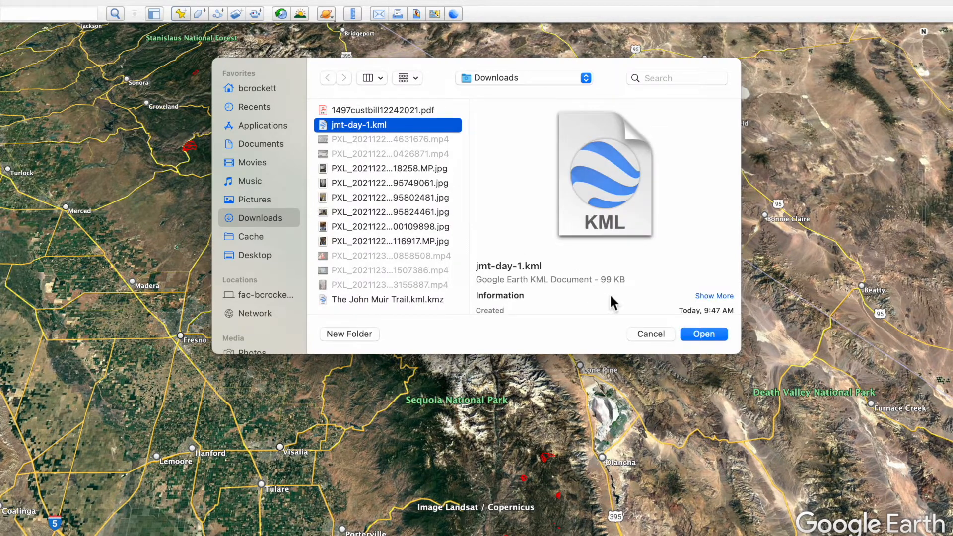
pyautogui.click(703, 334)
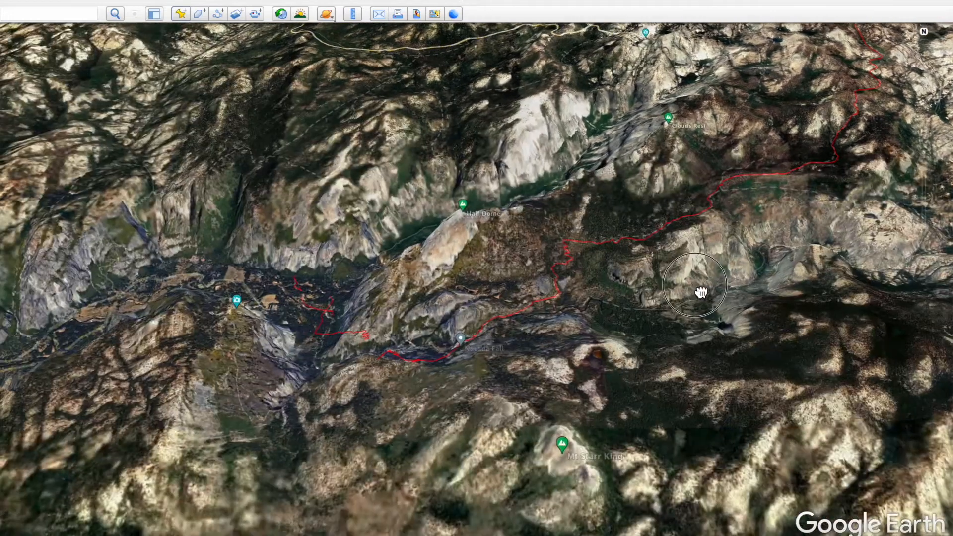
# Step: Fly along the red Day 1 track up the valley and past the meadow in 3D
pyautogui.moveTo(699, 292); pyautogui.dragTo(426, 401)
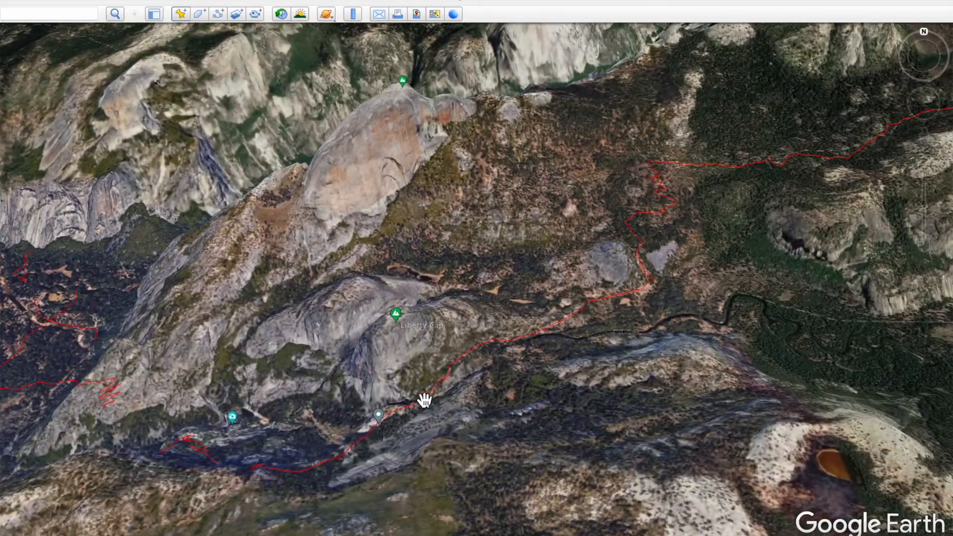
pyautogui.moveTo(425, 400); pyautogui.dragTo(415, 384)
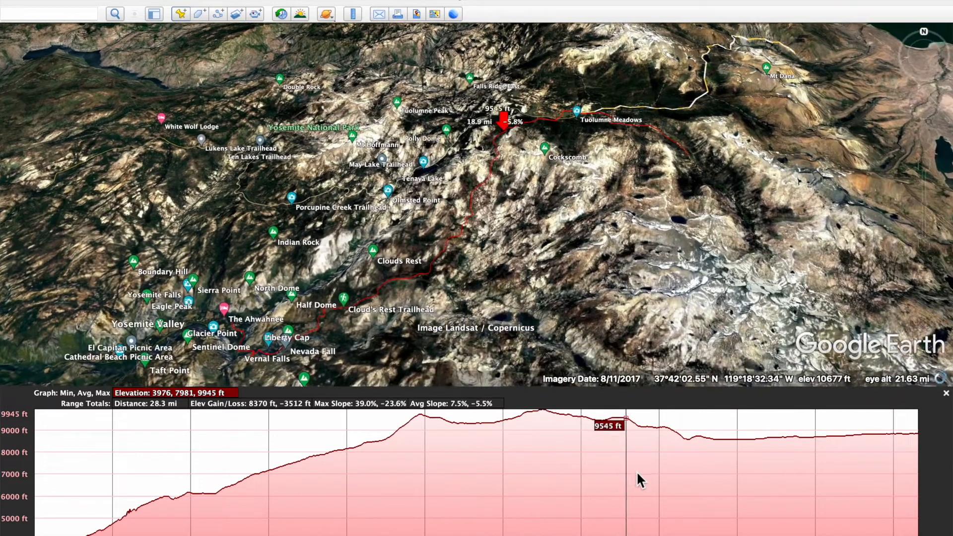
pyautogui.moveTo(361, 413)
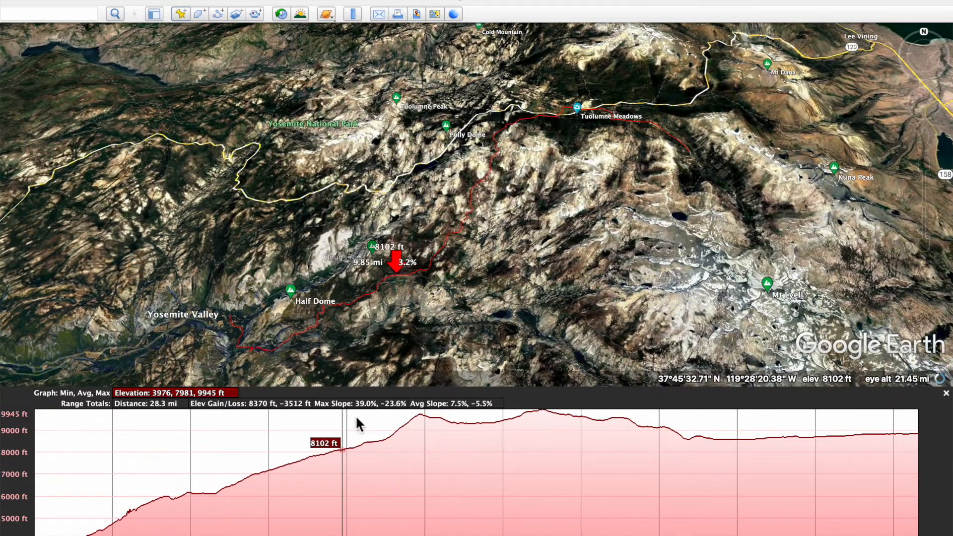
pyautogui.moveTo(687, 463)
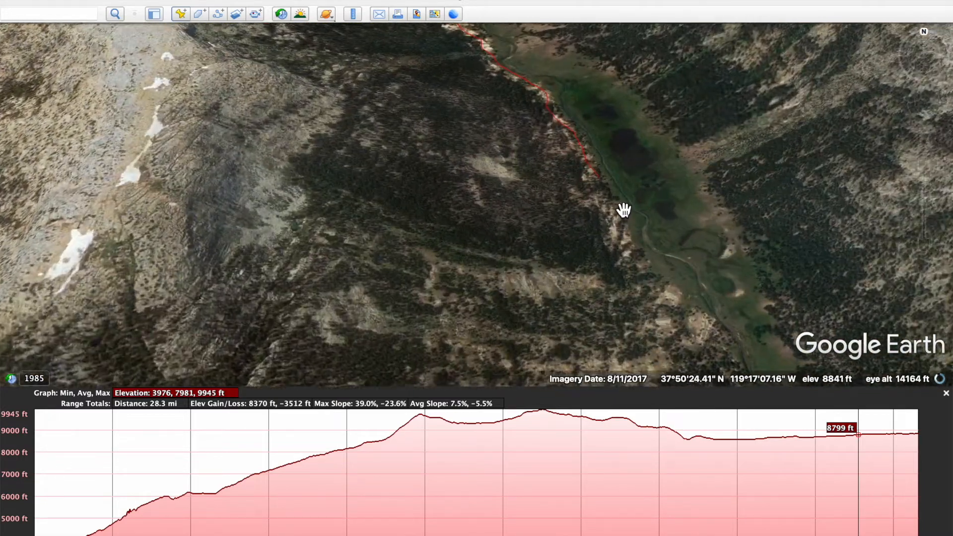
pyautogui.moveTo(624, 209); pyautogui.dragTo(573, 167)
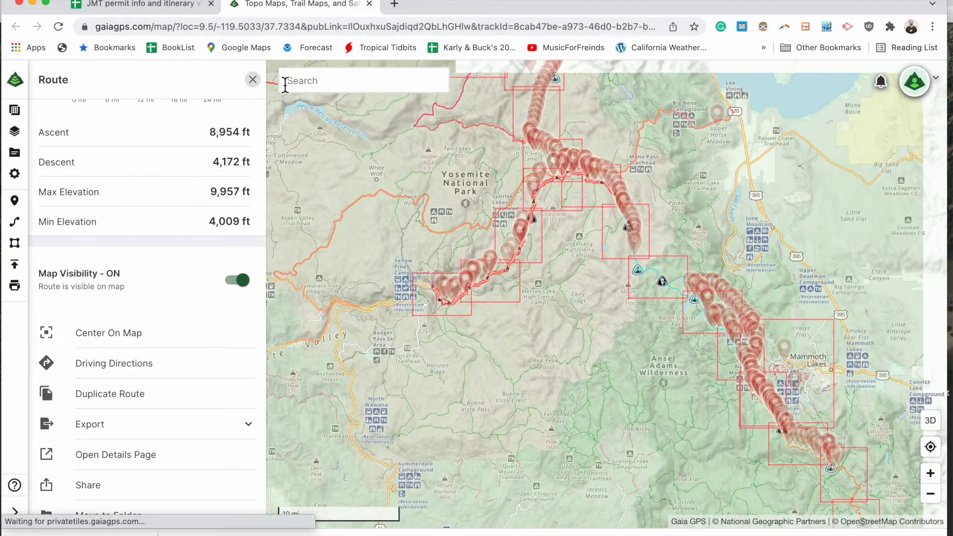
# Step: Turn on the NatGeo Trails Illustrated layer under the JMT route, then return to the sheet
pyautogui.click(252, 79)
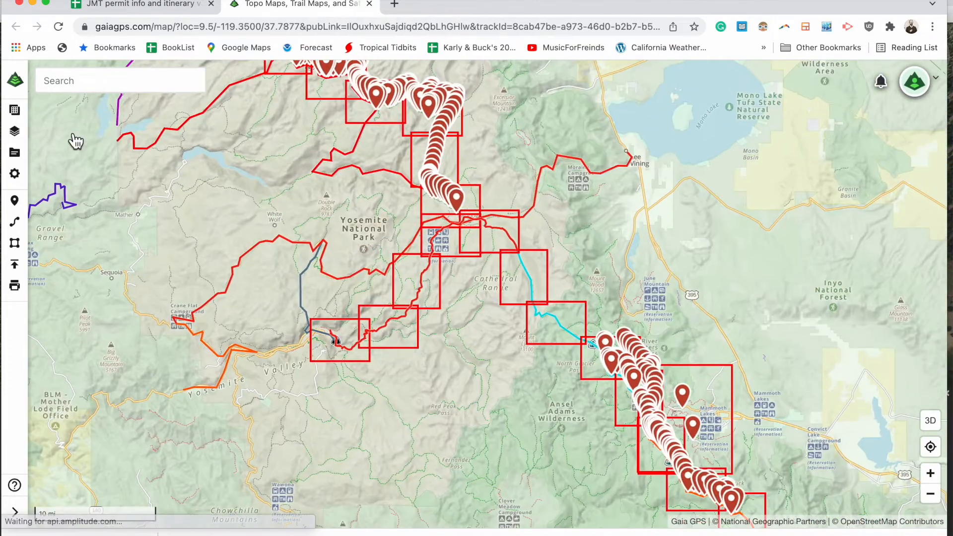
pyautogui.click(14, 132)
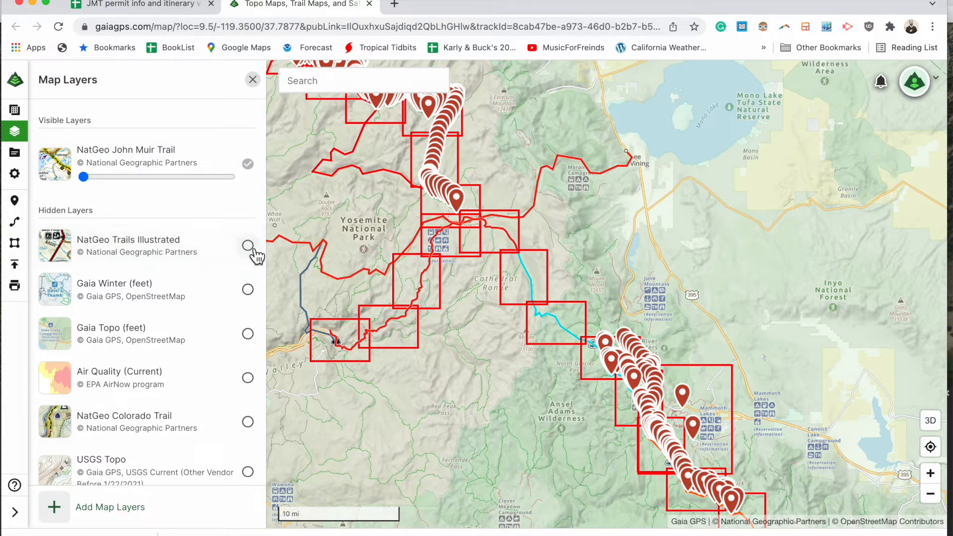
pyautogui.click(248, 246)
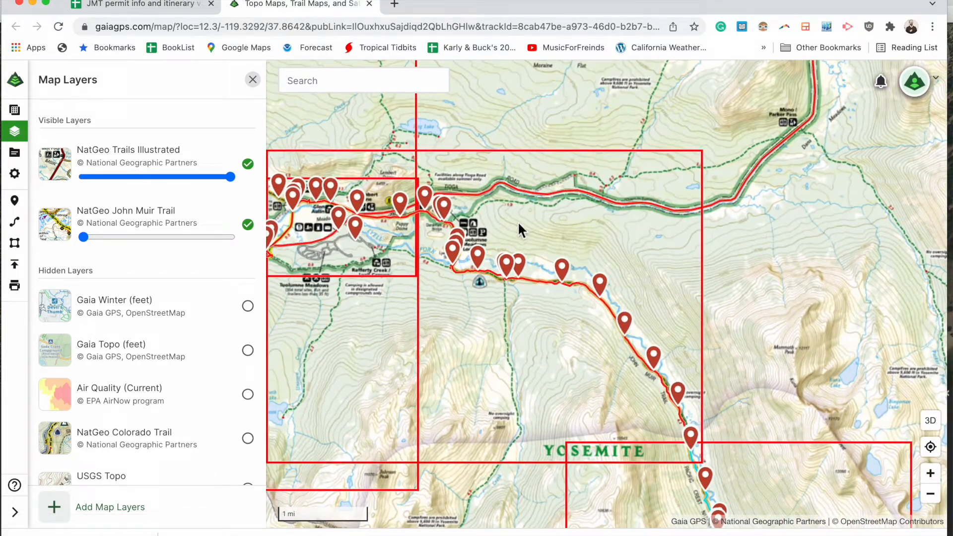
pyautogui.moveTo(424, 218)
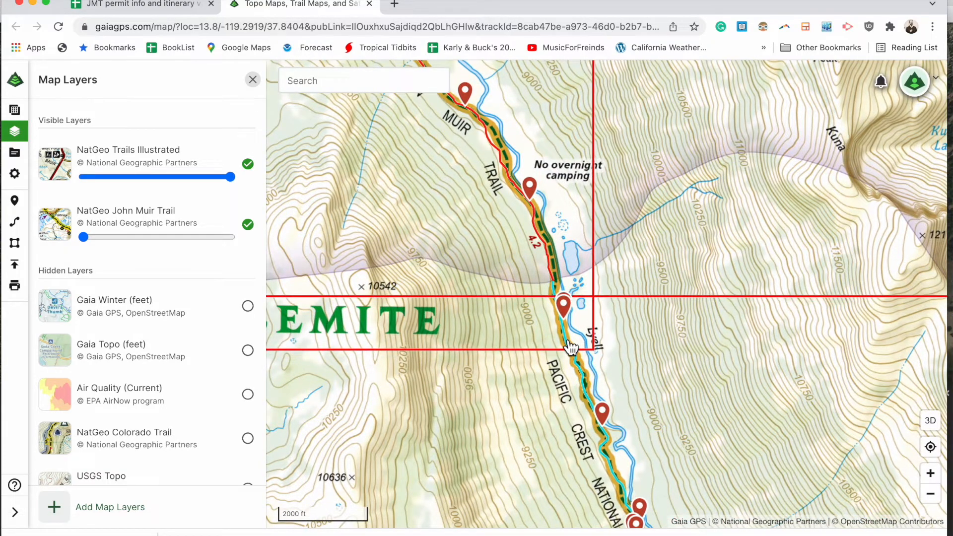
pyautogui.click(144, 4)
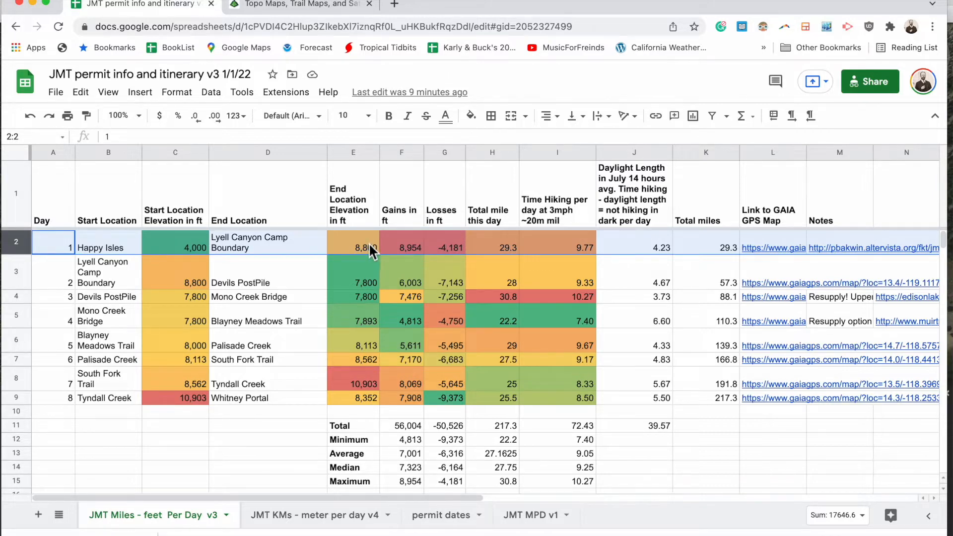
pyautogui.moveTo(782, 256)
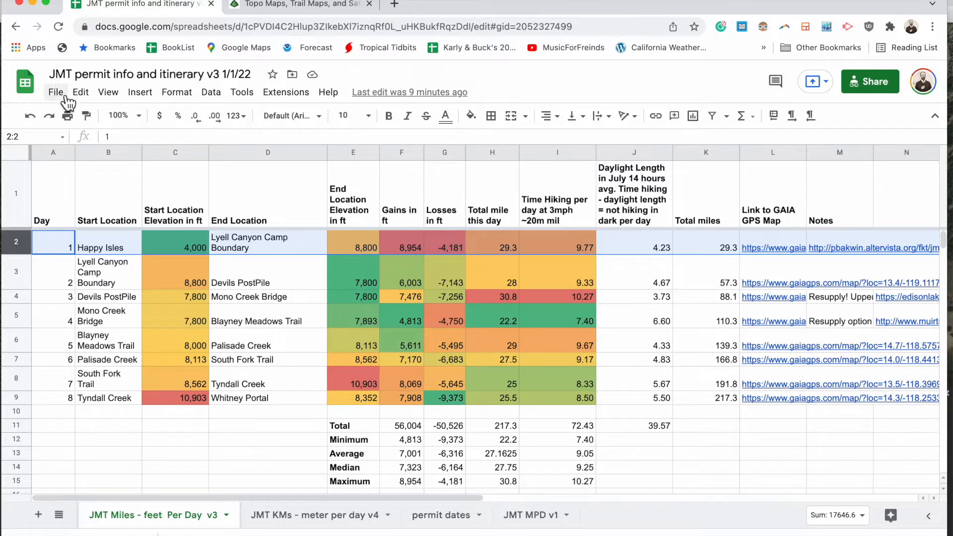
# Step: Bring up the File actions list over the JMT itinerary spreadsheet
pyautogui.click(56, 91)
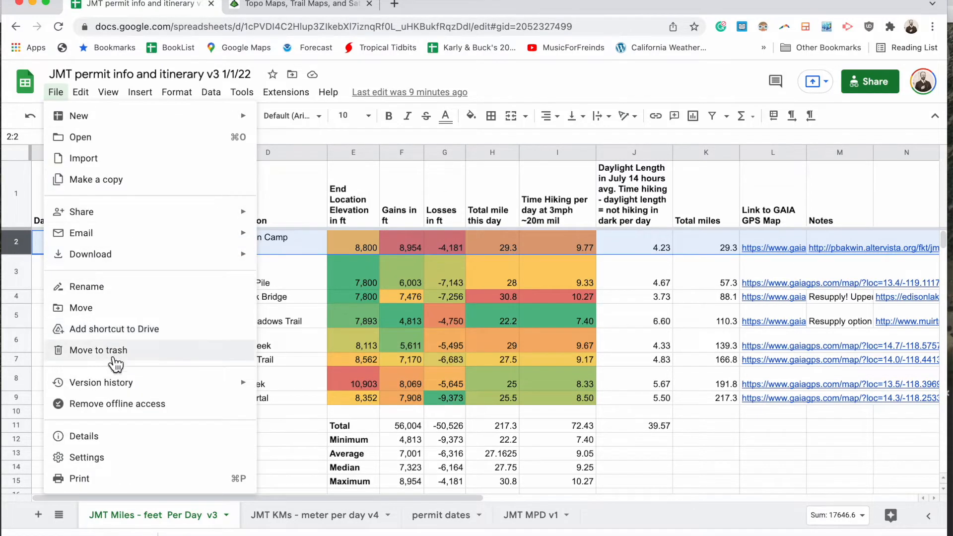
pyautogui.moveTo(119, 413)
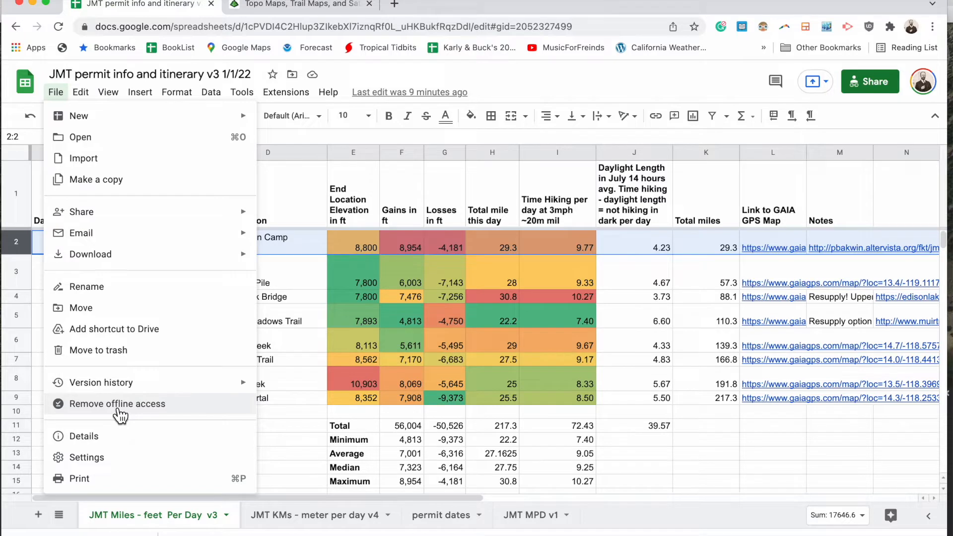
pyautogui.moveTo(128, 415)
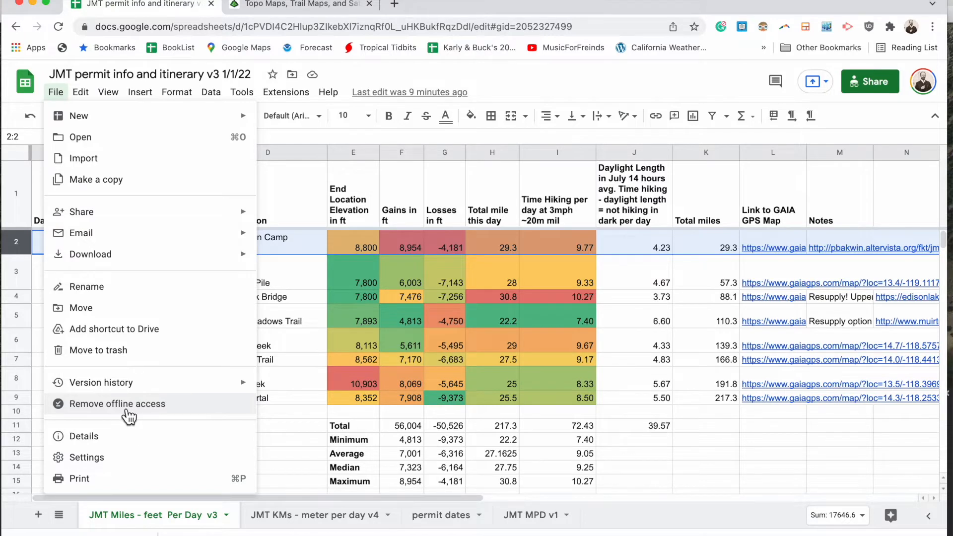
pyautogui.moveTo(183, 416)
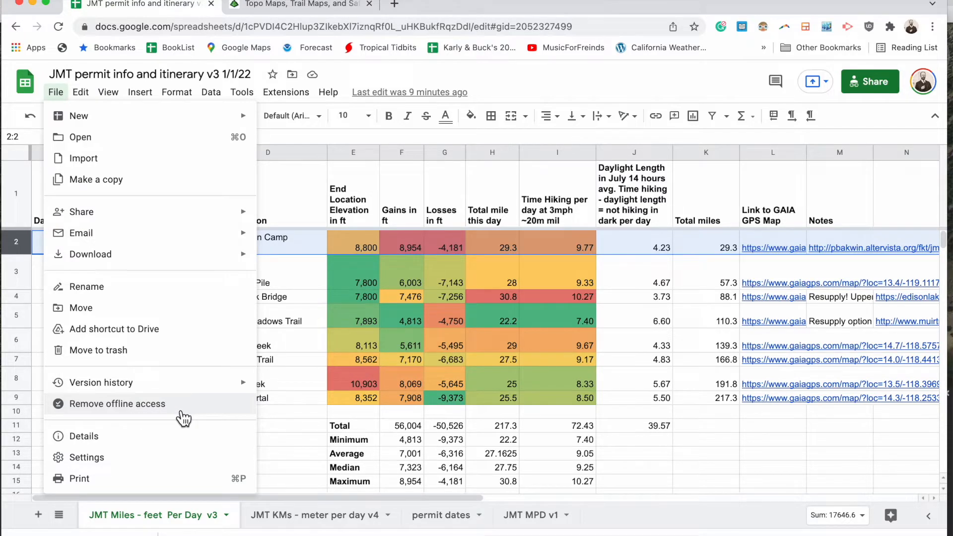
pyautogui.moveTo(307, 203)
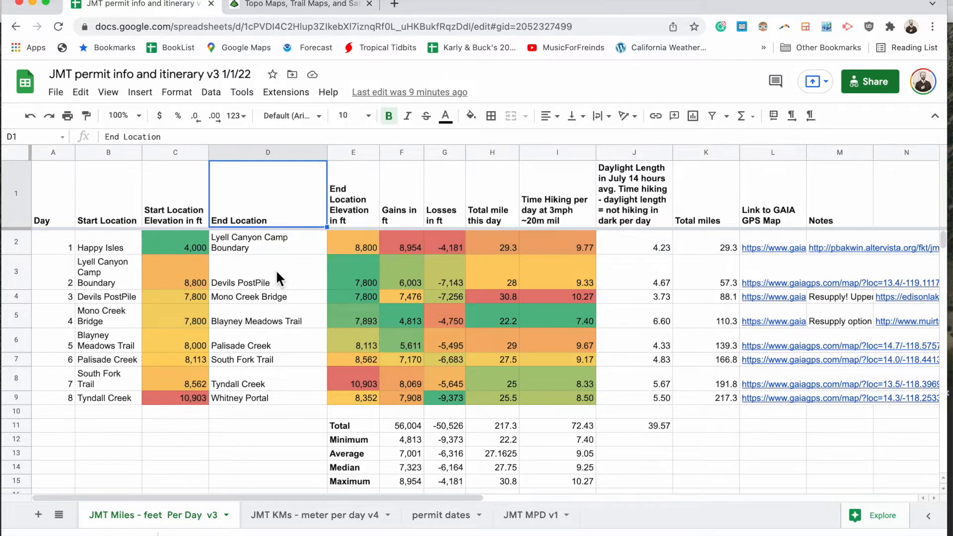
pyautogui.moveTo(101, 220)
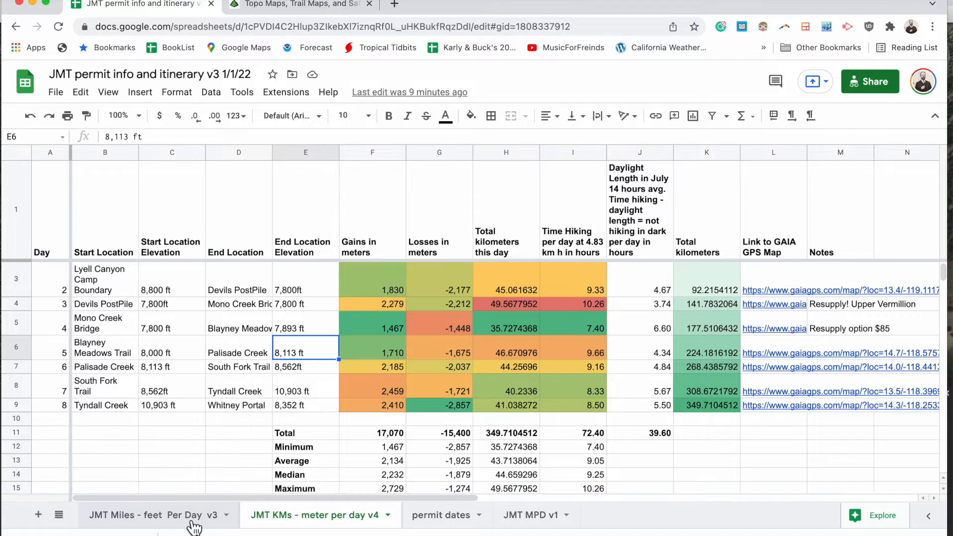
# Step: Return to the JMT Miles - feet Per Day v3 sheet and check days 1–3 total miles
pyautogui.click(142, 516)
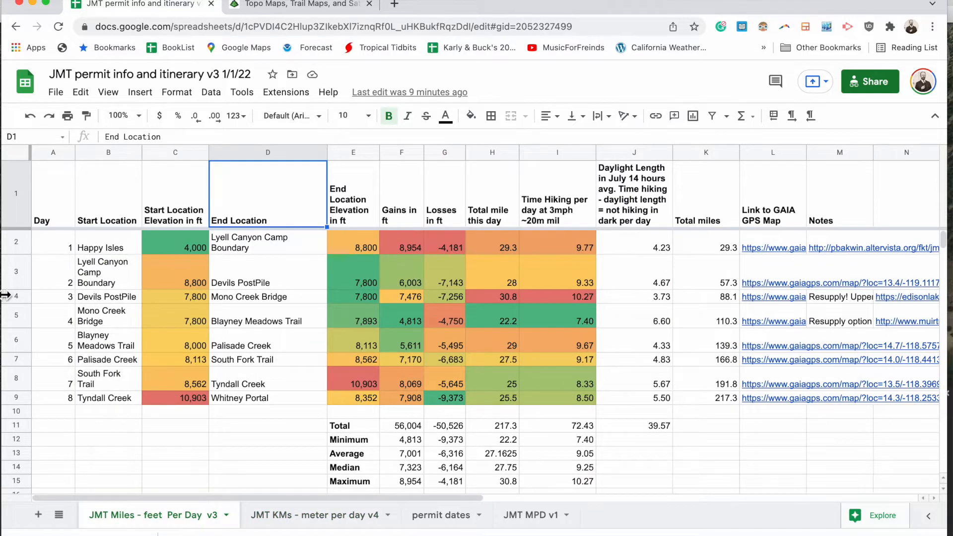
pyautogui.moveTo(304, 526)
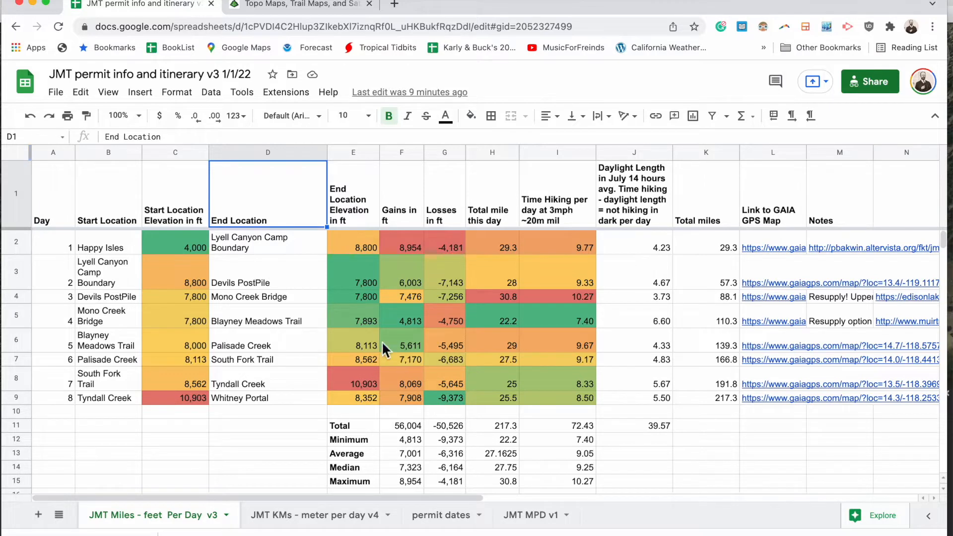
pyautogui.click(492, 242)
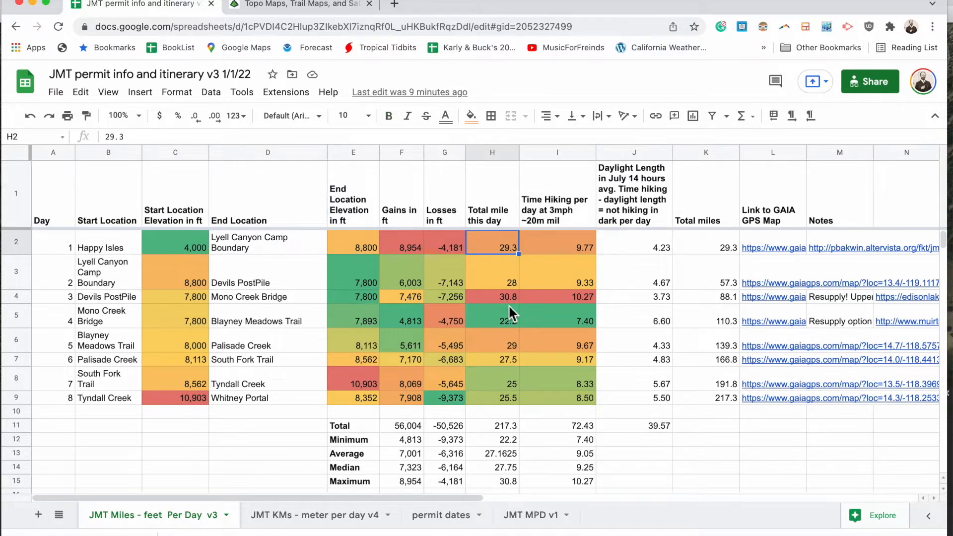
pyautogui.click(492, 272)
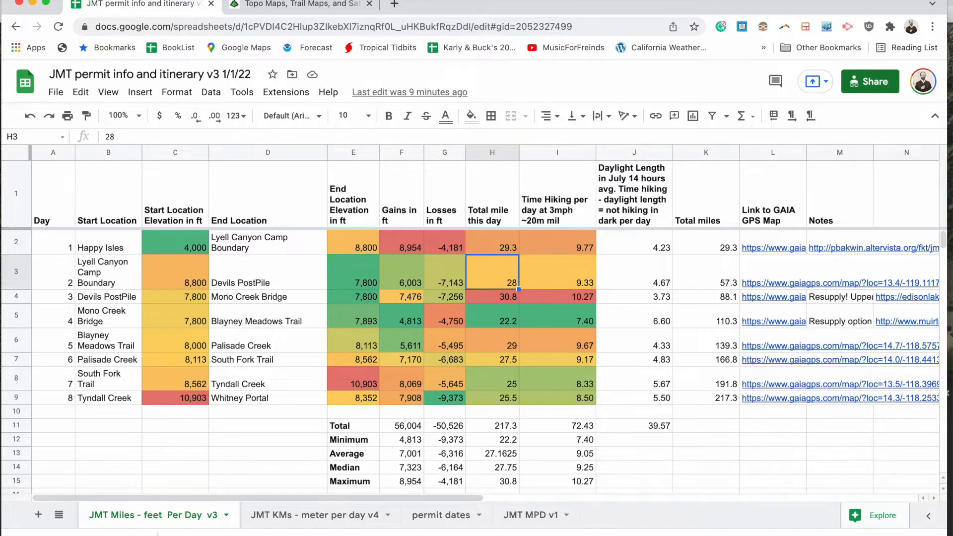
pyautogui.click(491, 297)
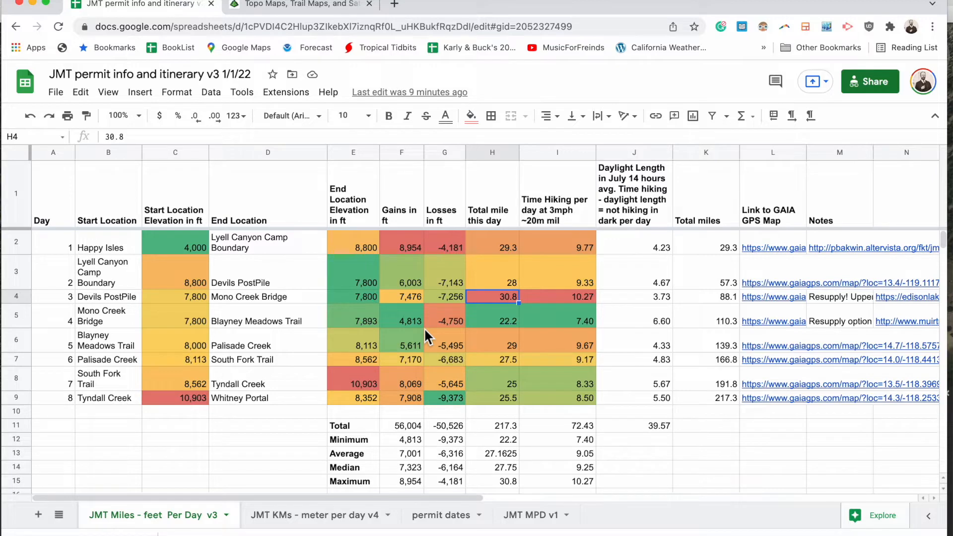
pyautogui.moveTo(490, 367)
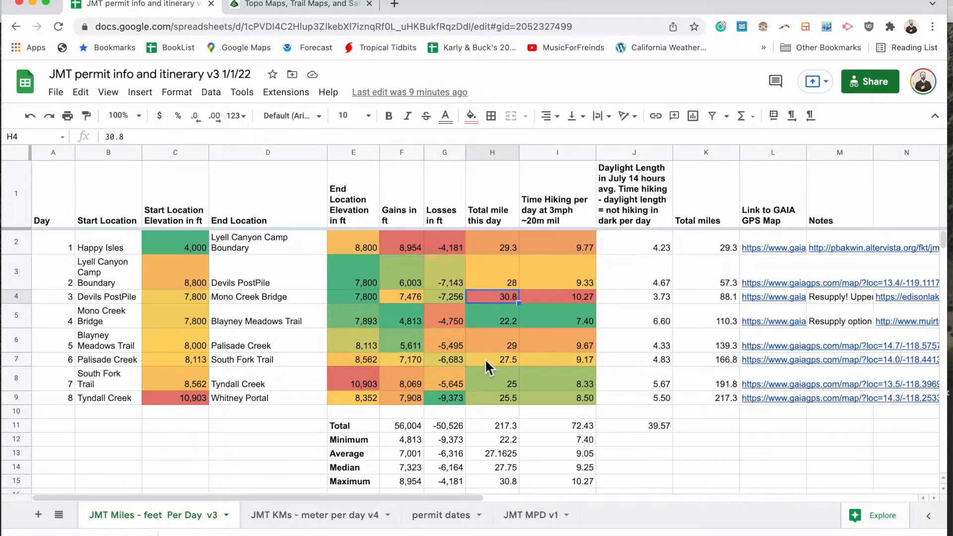
pyautogui.moveTo(386, 316)
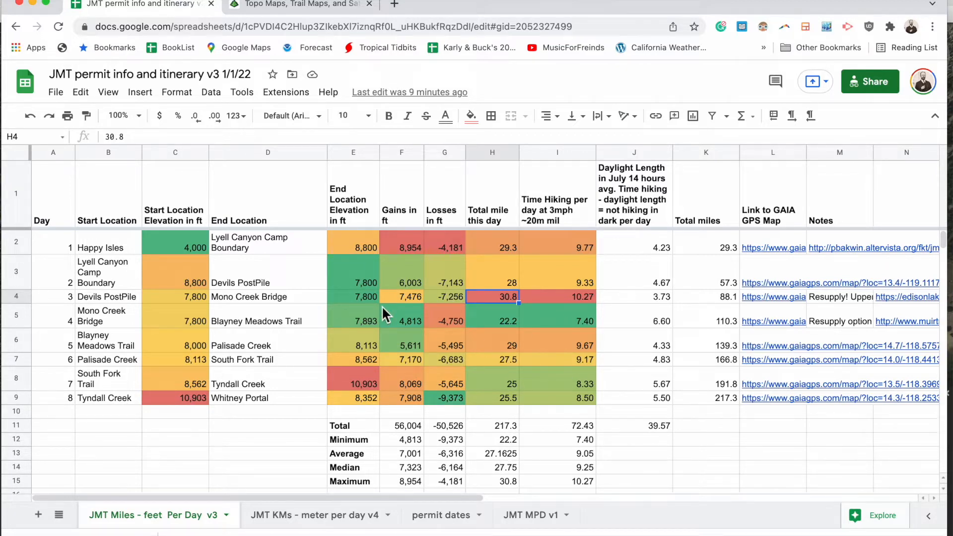
pyautogui.moveTo(334, 291)
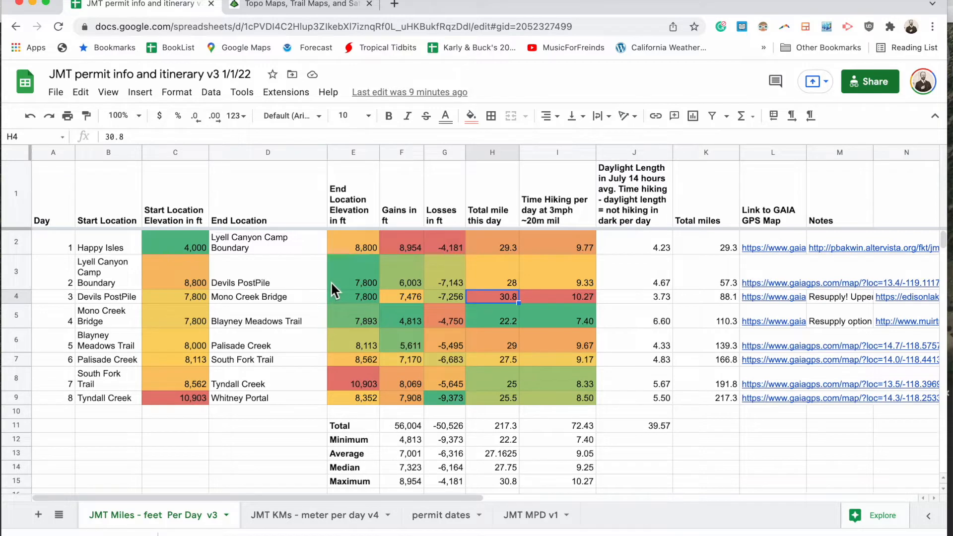
# Step: Check days 1, 2 and 7 end elevations (day 7 at 10,903 ft) and select the day 7 row
pyautogui.click(353, 247)
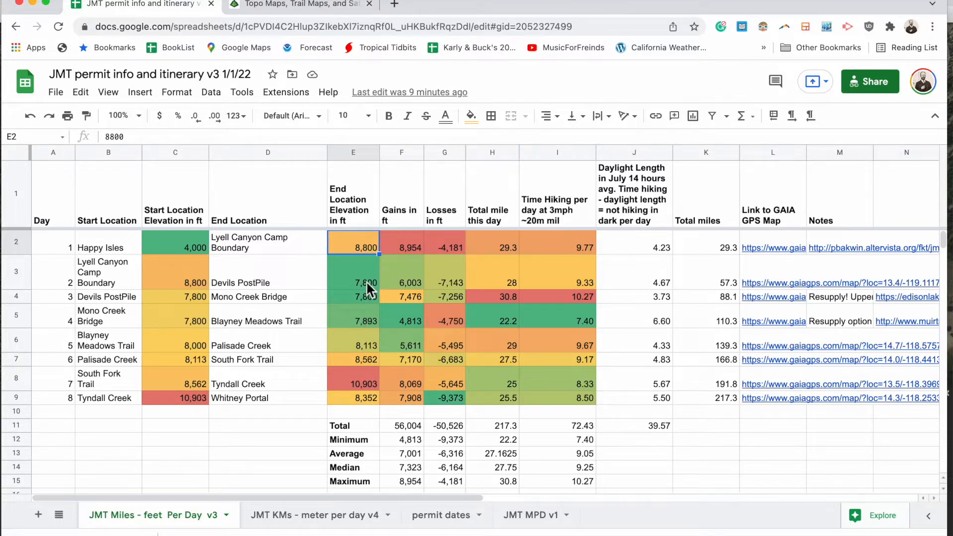
pyautogui.click(353, 282)
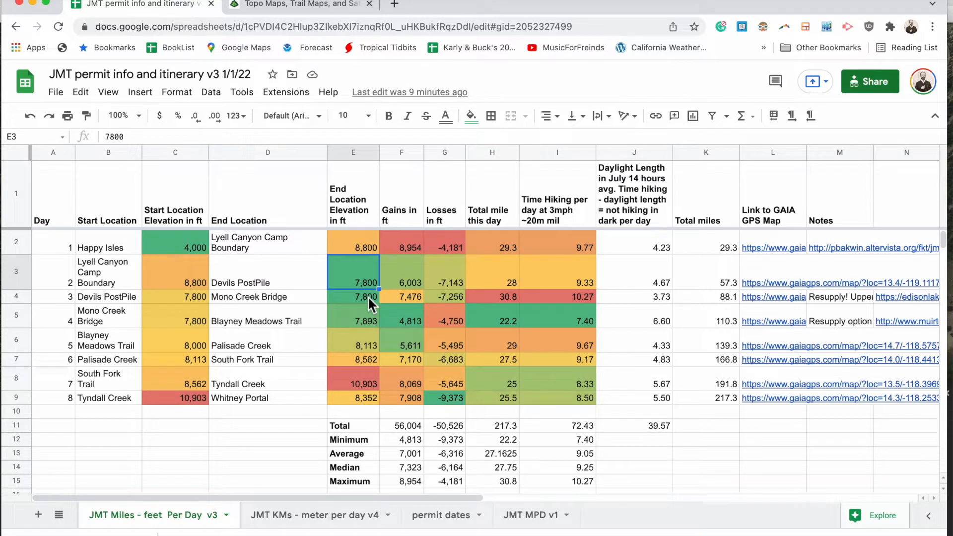
pyautogui.click(353, 384)
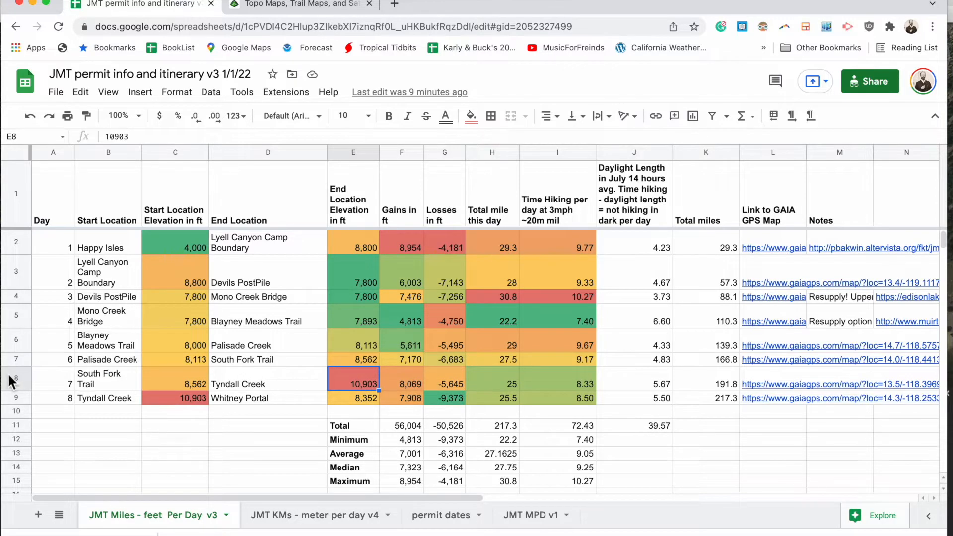
pyautogui.click(15, 379)
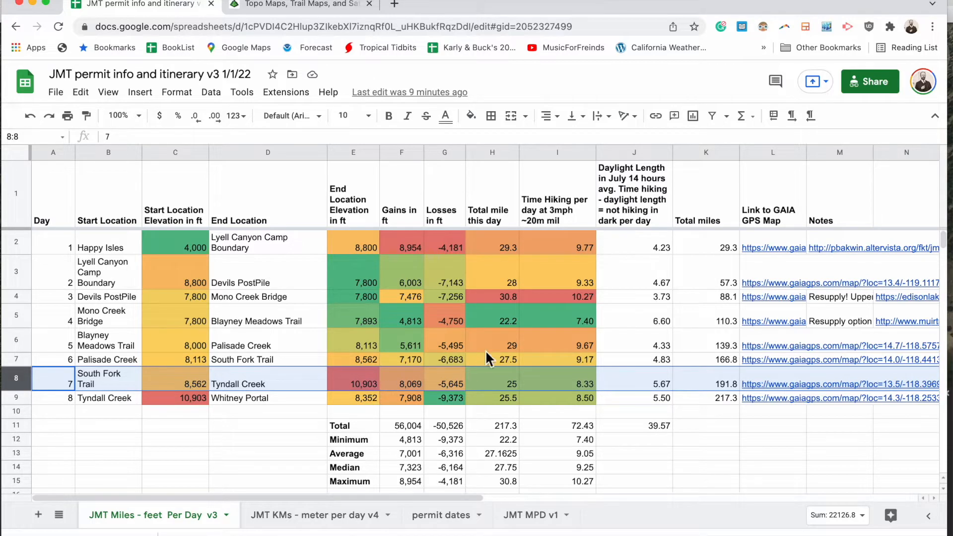
pyautogui.moveTo(438, 365)
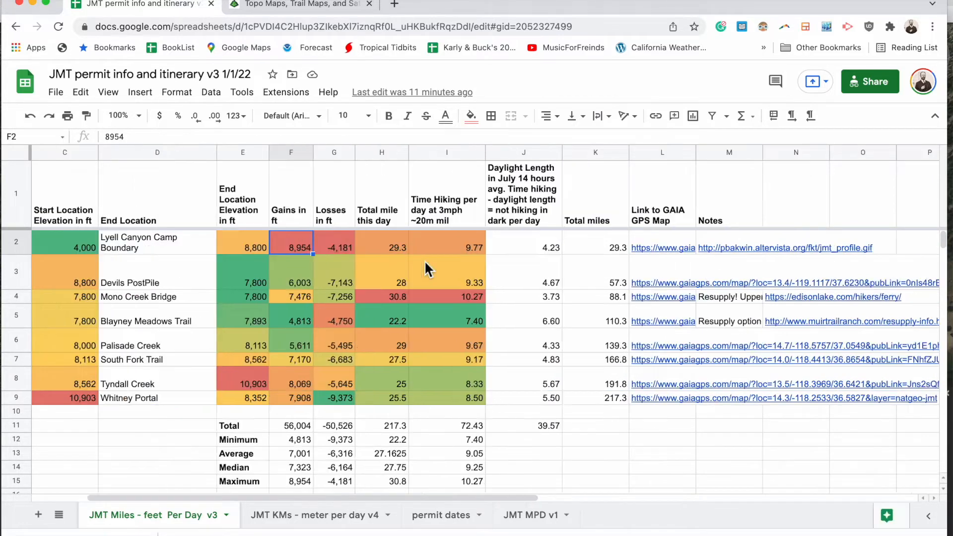
pyautogui.hscroll(3)
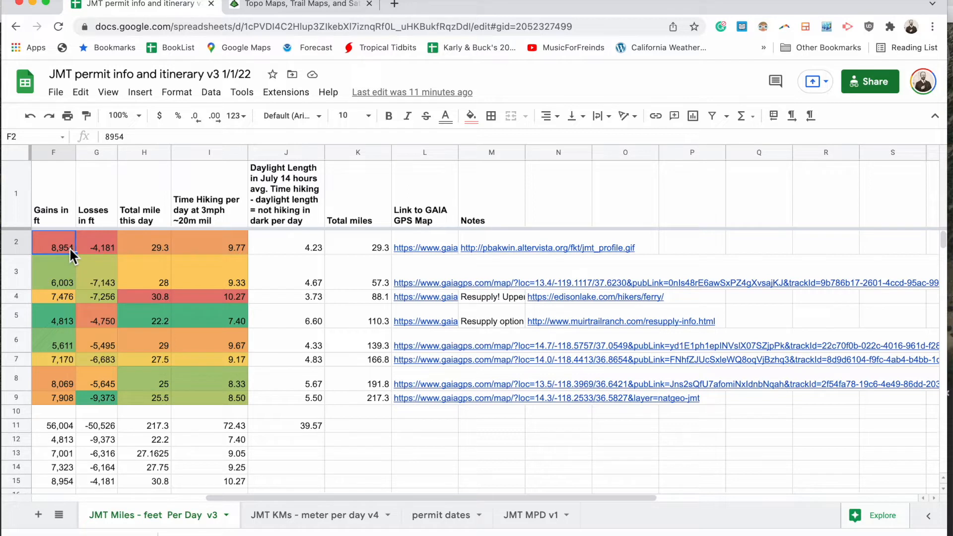
pyautogui.moveTo(65, 255)
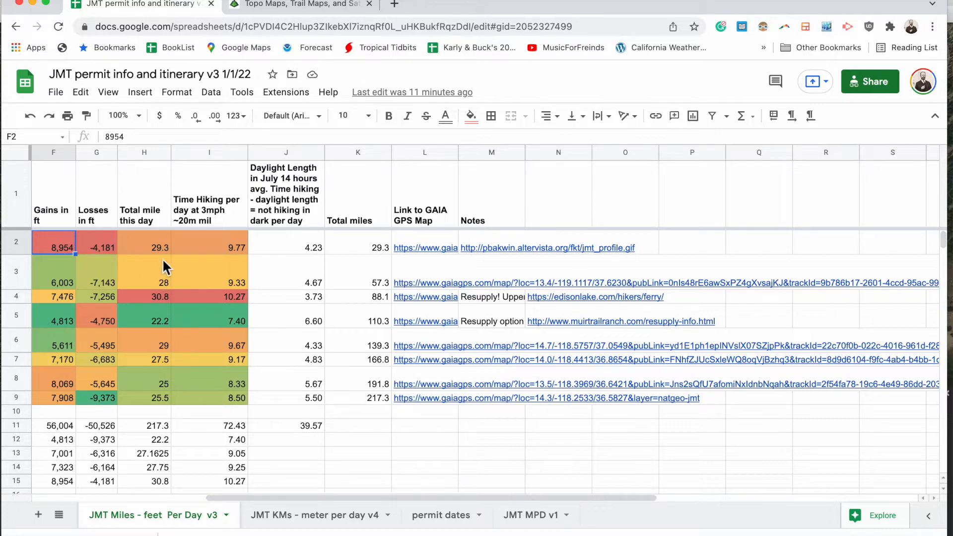
pyautogui.click(144, 247)
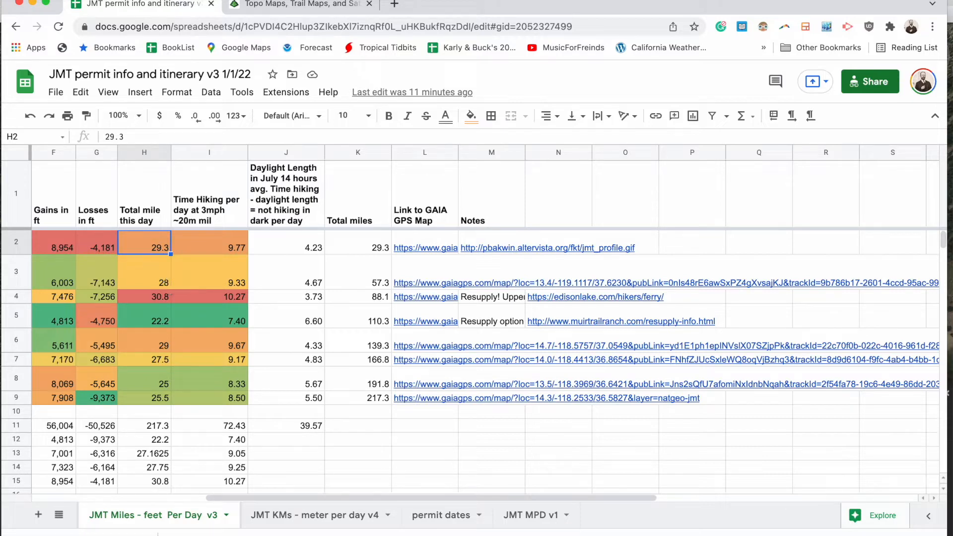
pyautogui.click(209, 248)
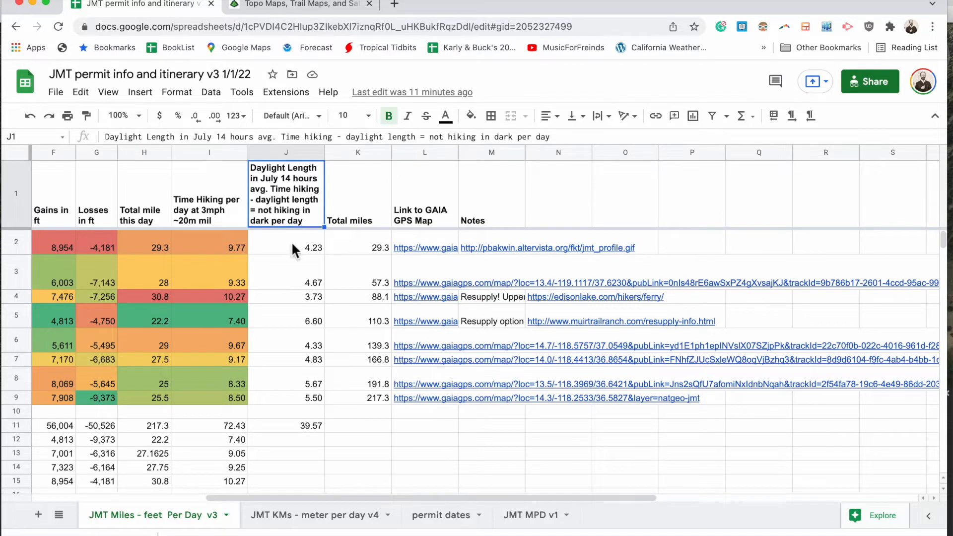
pyautogui.click(286, 247)
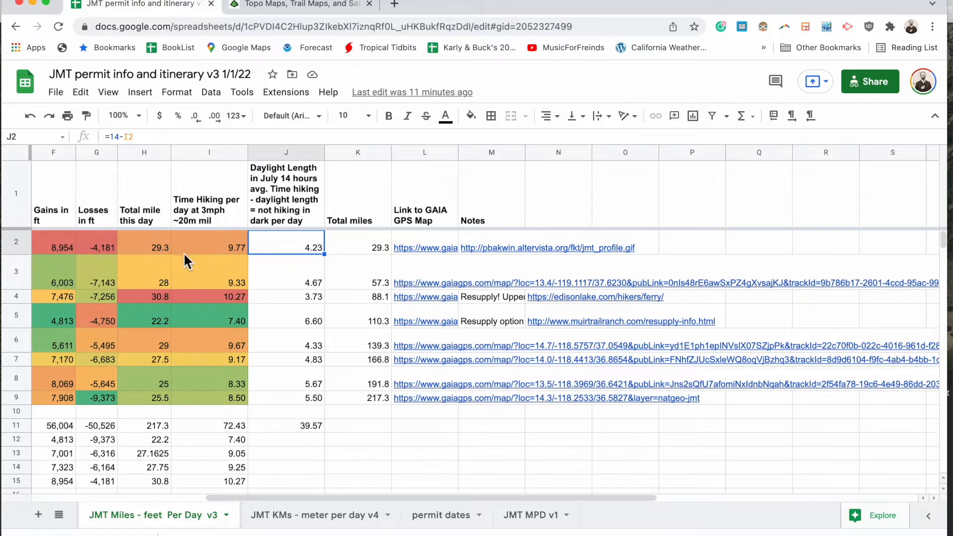
pyautogui.moveTo(159, 266)
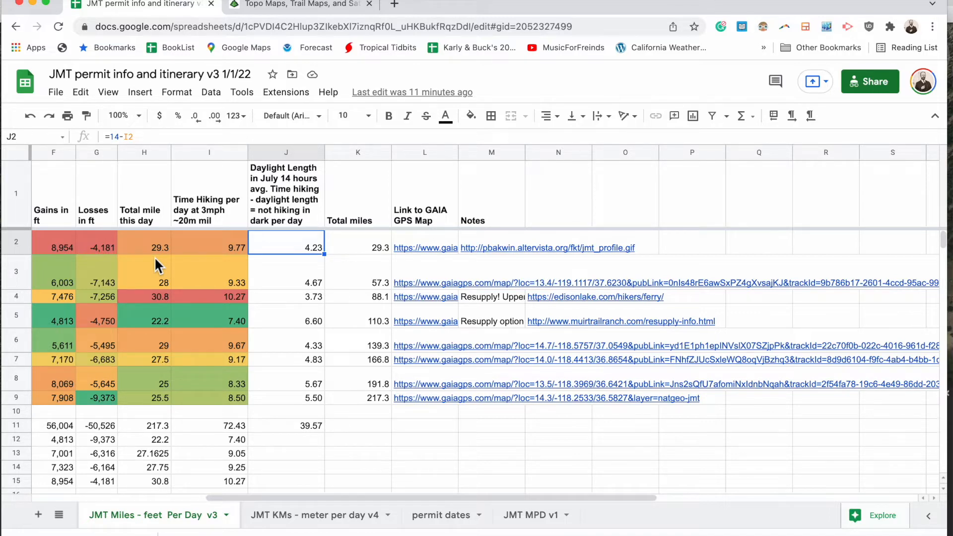
pyautogui.moveTo(15, 277)
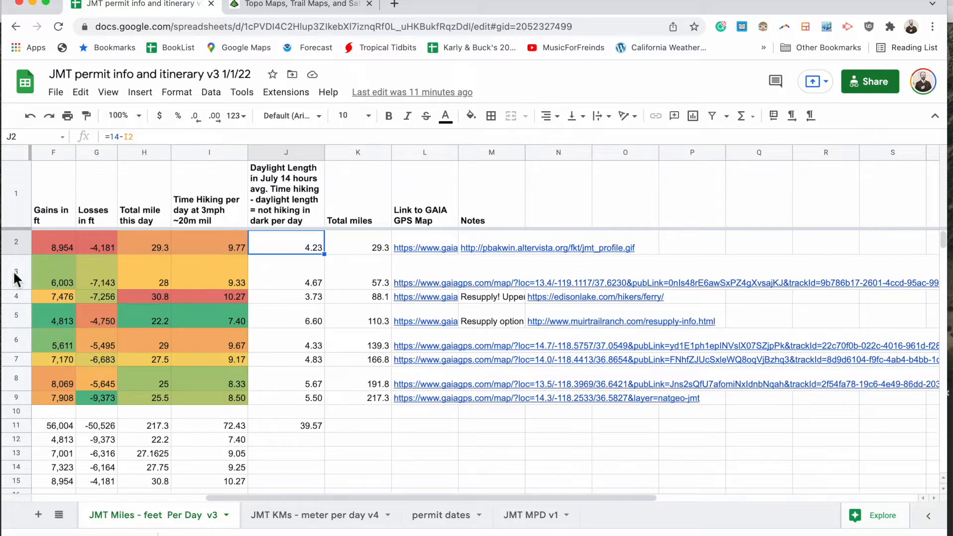
pyautogui.moveTo(72, 286)
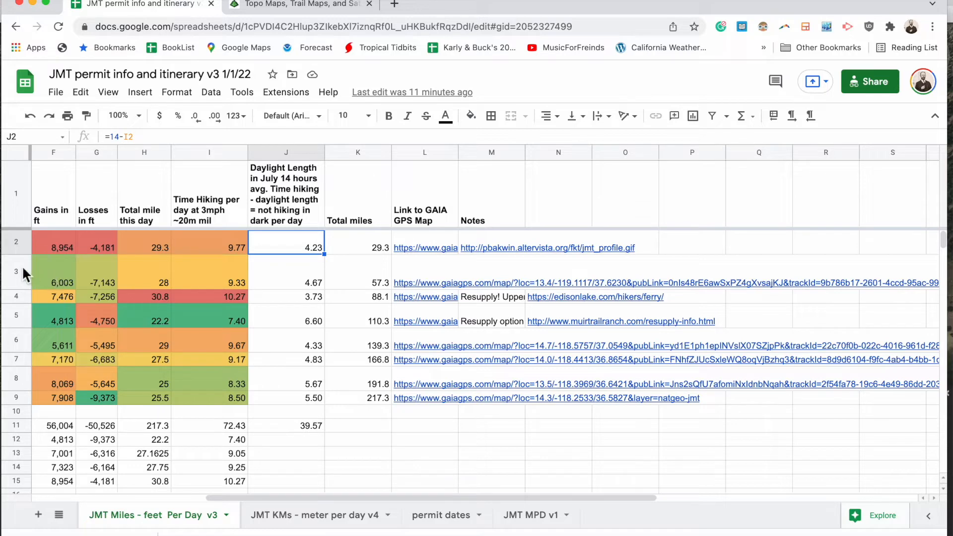
pyautogui.click(15, 271)
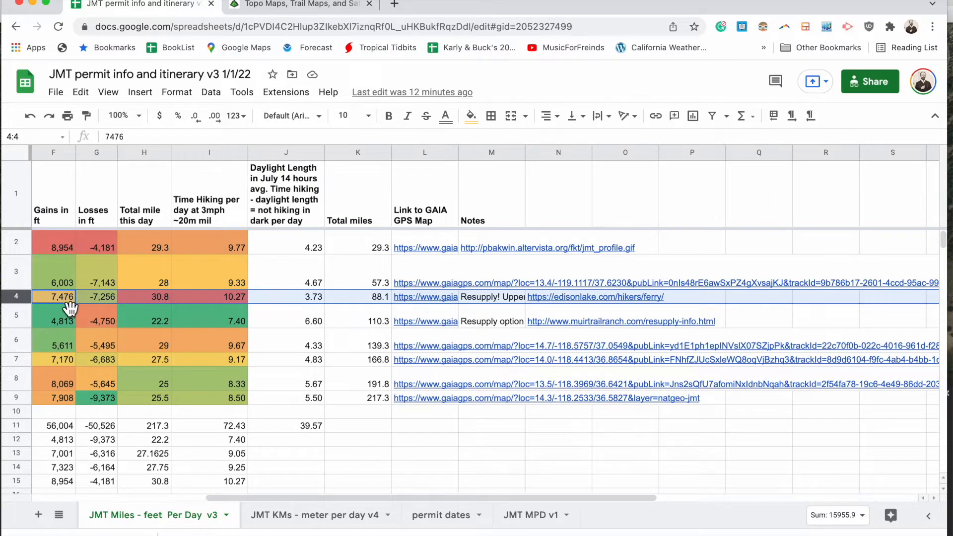
pyautogui.click(52, 321)
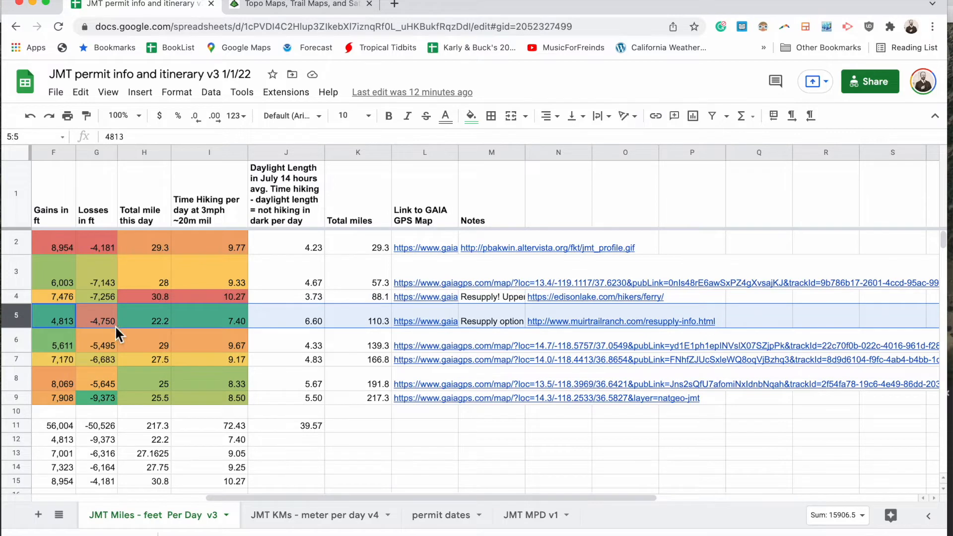
pyautogui.moveTo(154, 355)
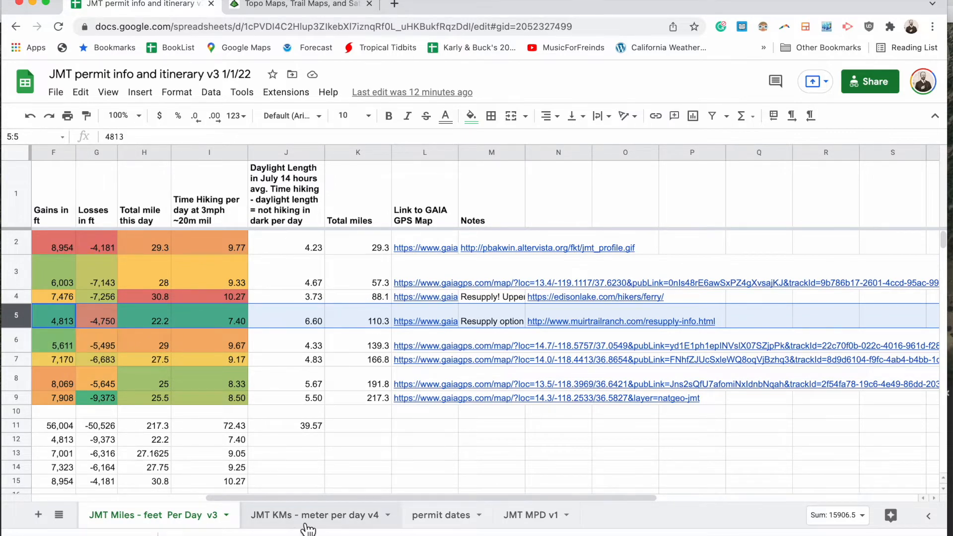
# Step: Switch to the JMT KMs - meter per day v4 sheet and select Day 6 (2,185 m, 44.26 km)
pyautogui.click(312, 515)
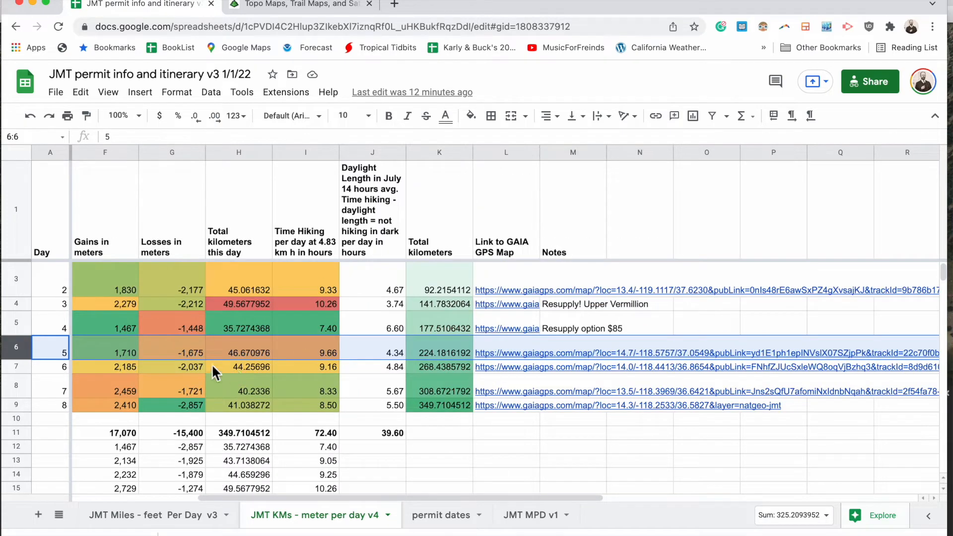
pyautogui.moveTo(140, 375)
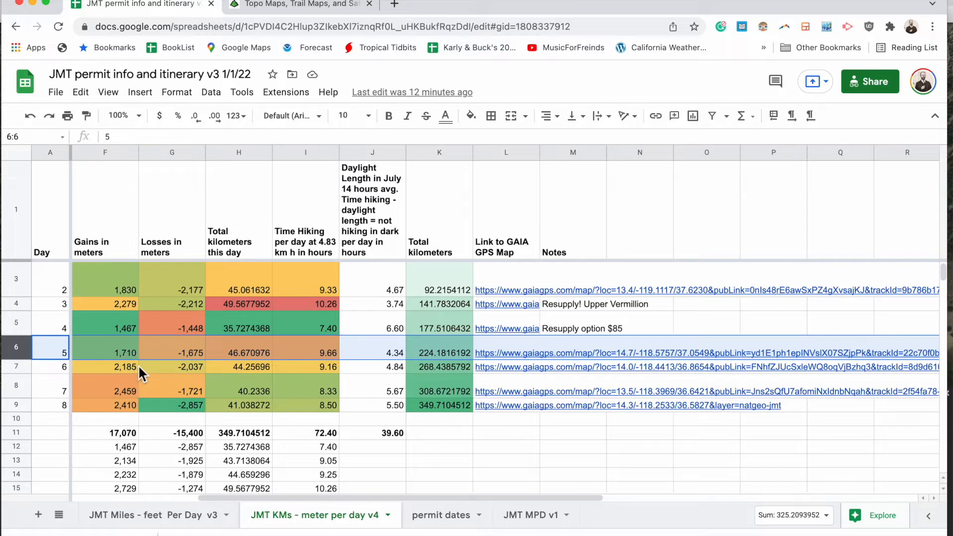
pyautogui.moveTo(136, 366)
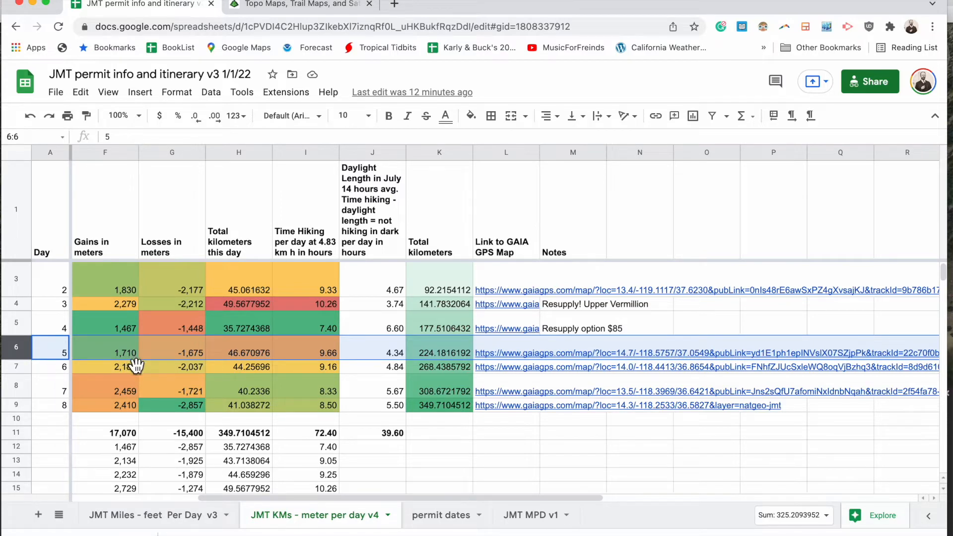
pyautogui.moveTo(163, 387)
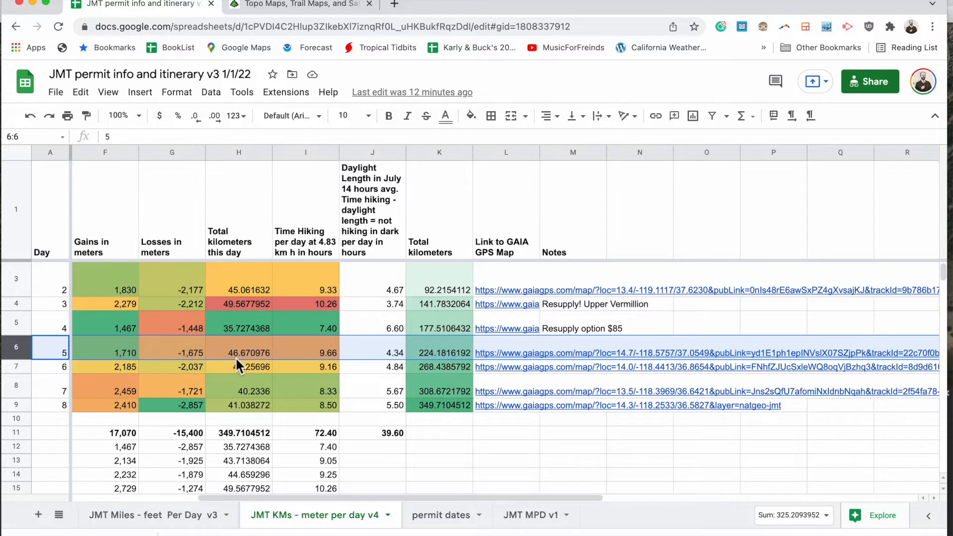
pyautogui.moveTo(201, 360)
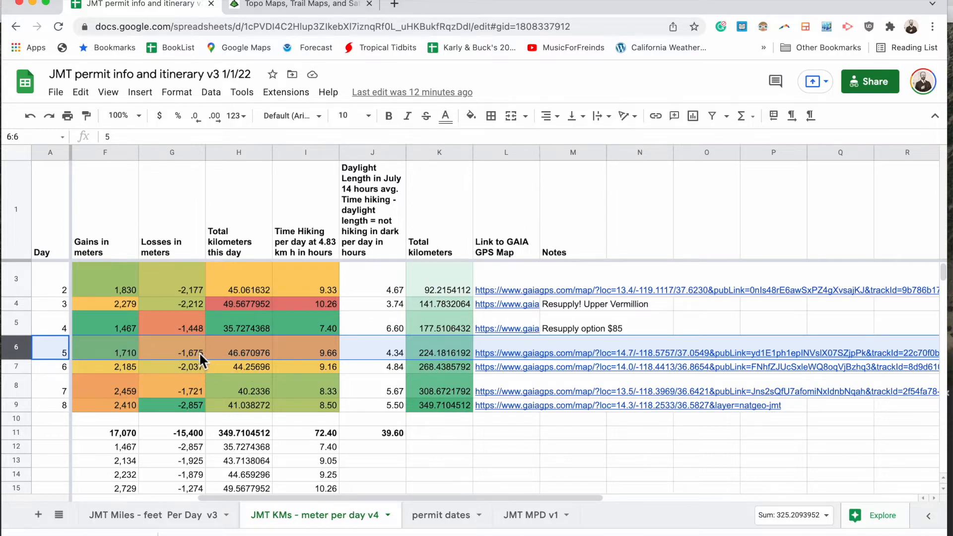
pyautogui.moveTo(197, 362)
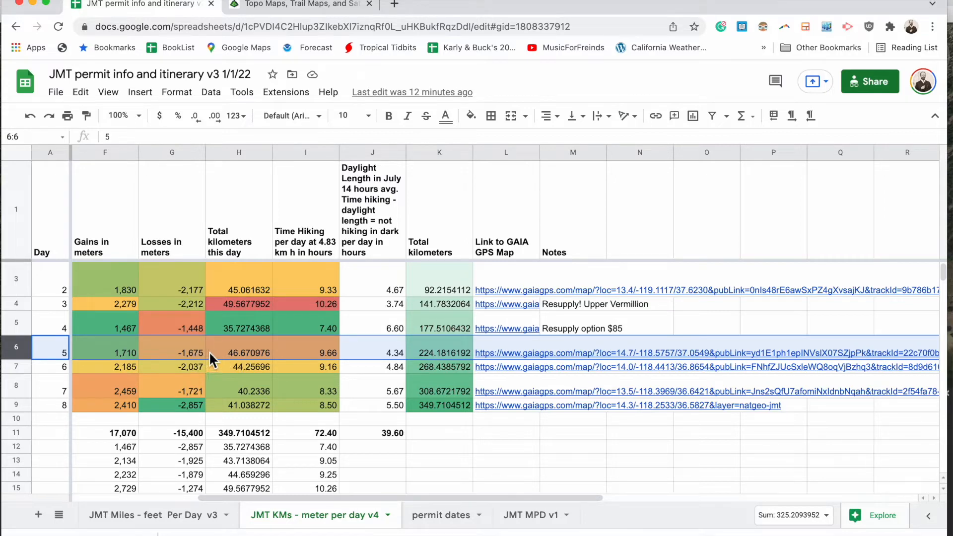
pyautogui.moveTo(208, 178)
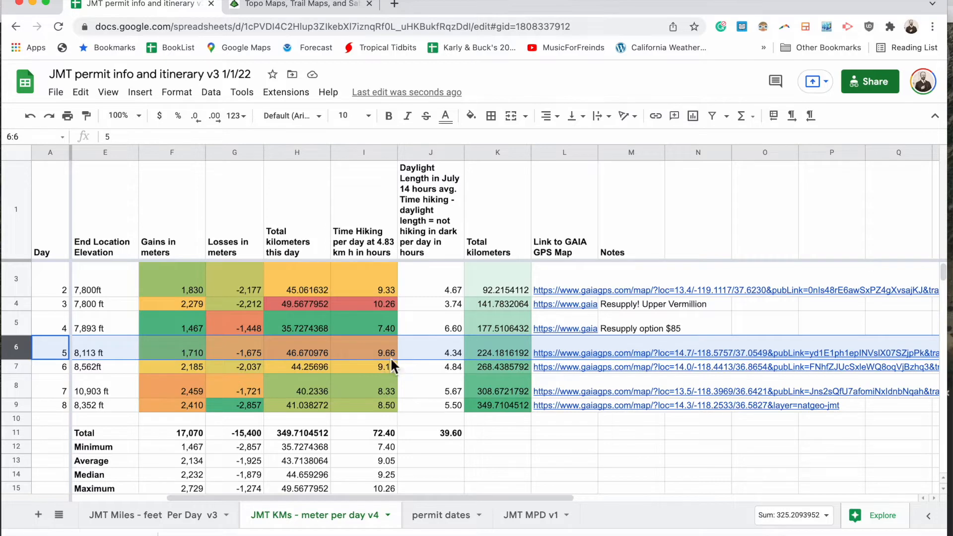
pyautogui.click(364, 352)
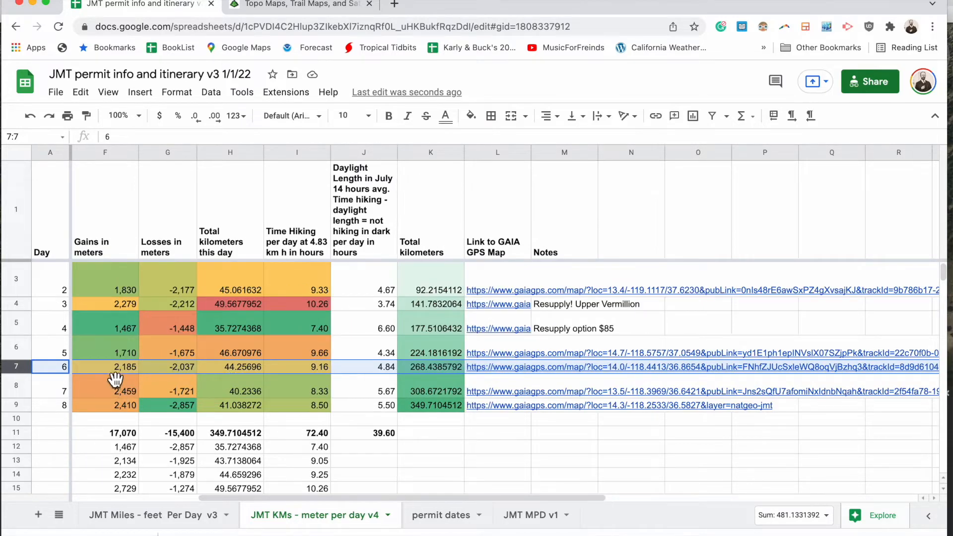
pyautogui.moveTo(131, 386)
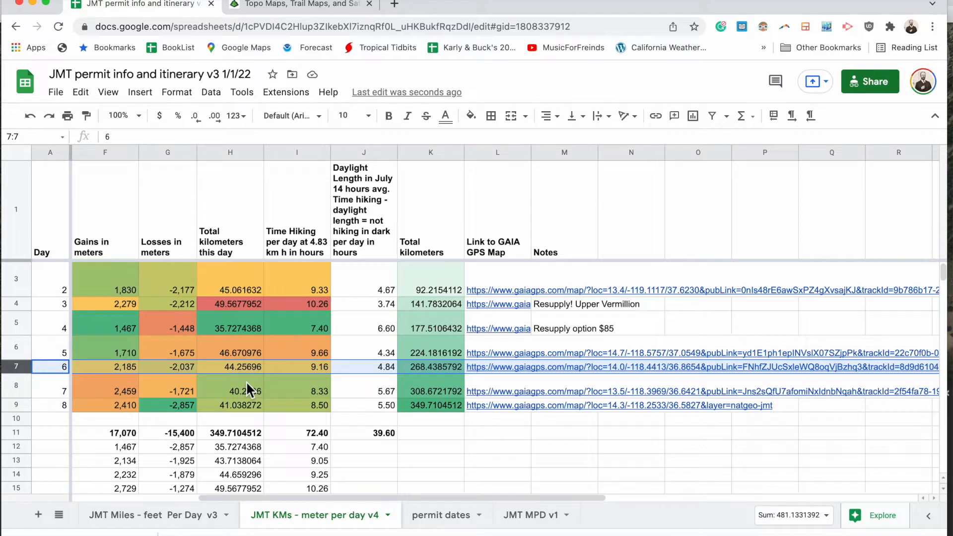
pyautogui.moveTo(258, 388)
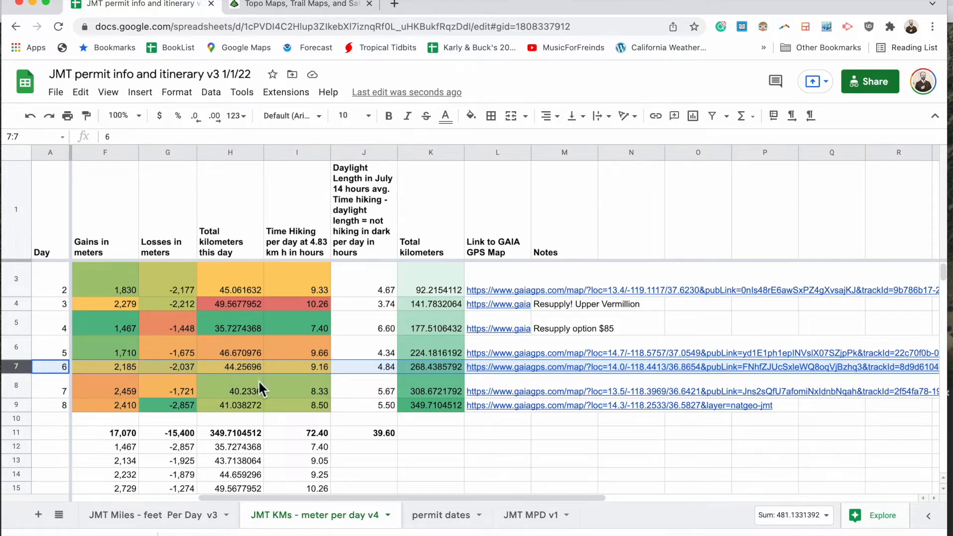
# Step: Round kilometre distances H3:H9 to two decimals and inspect F8's feet-to-meters formula
pyautogui.click(229, 281)
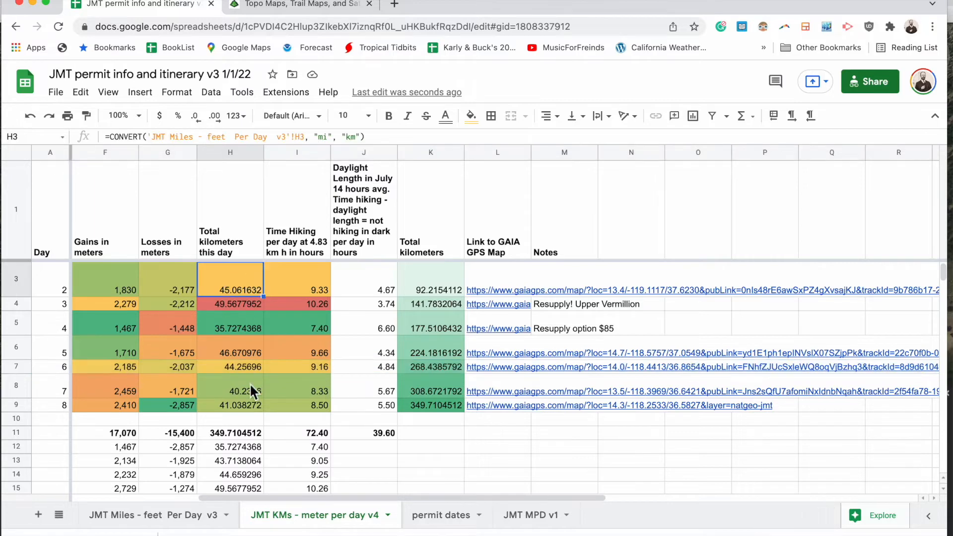
pyautogui.moveTo(230, 280); pyautogui.dragTo(230, 405)
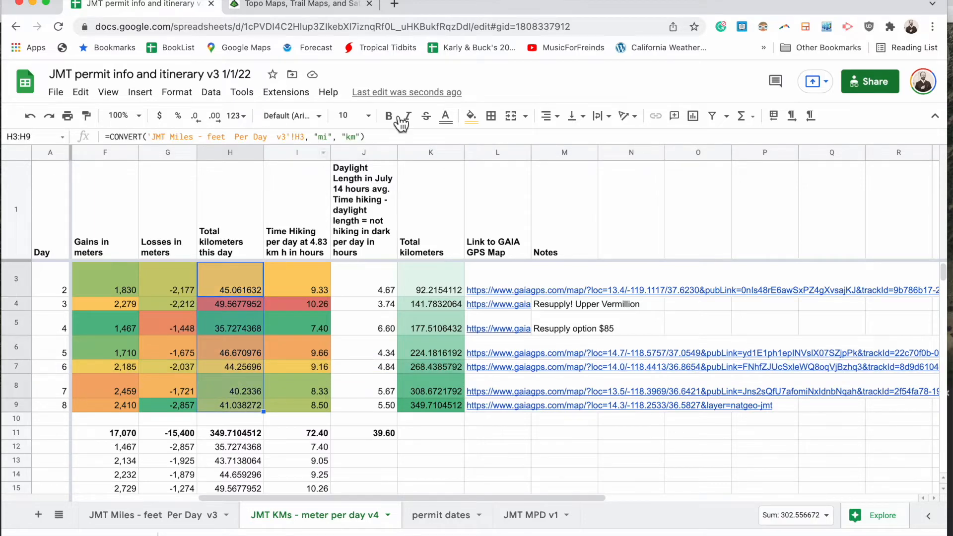
pyautogui.click(196, 116)
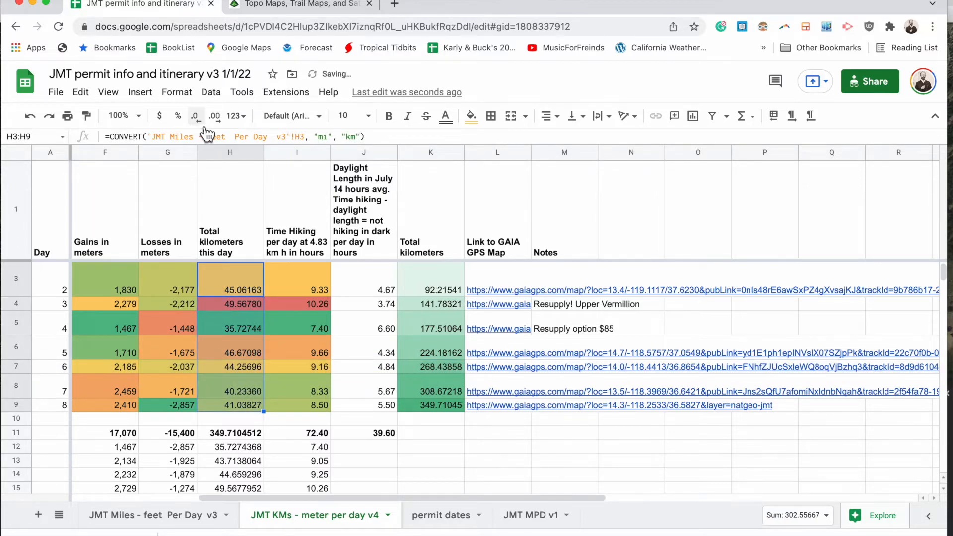
pyautogui.click(196, 116)
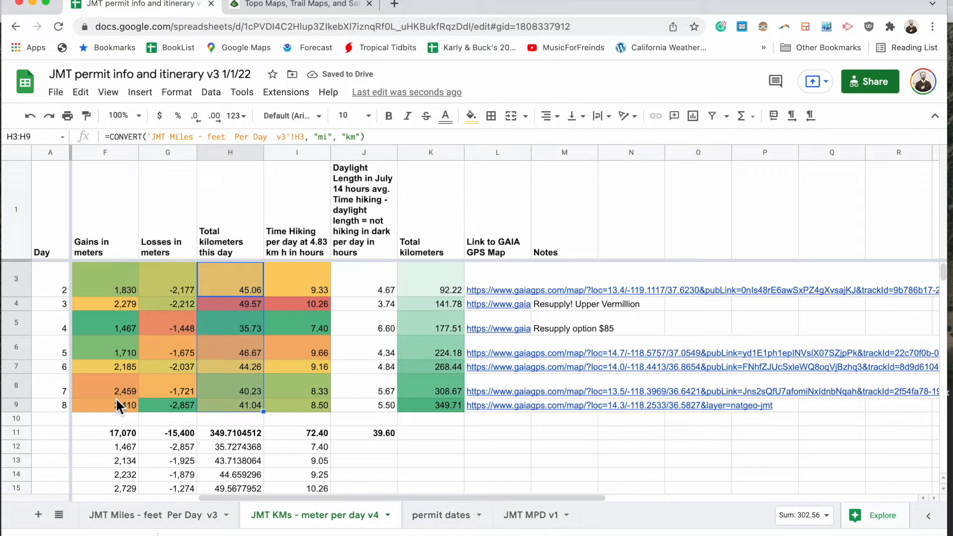
pyautogui.click(105, 391)
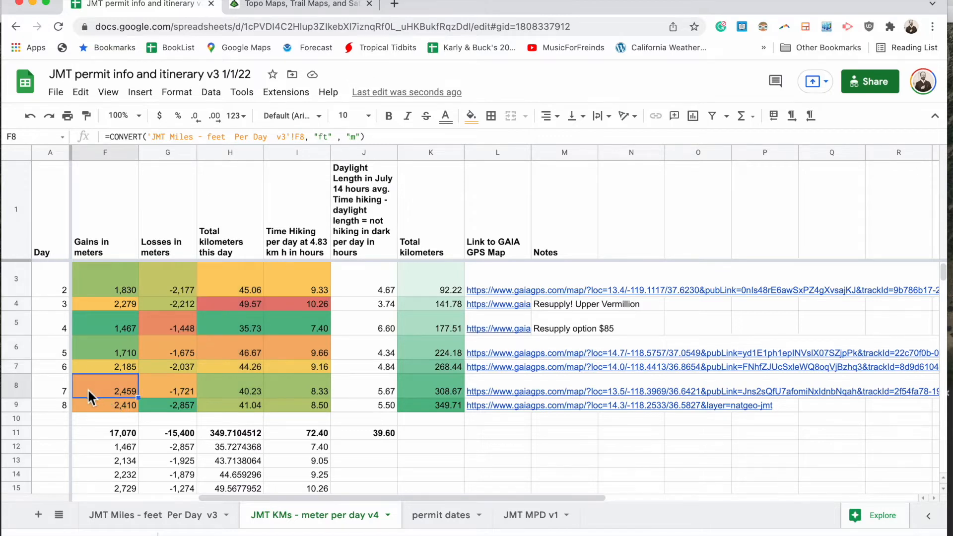
pyautogui.moveTo(37, 396)
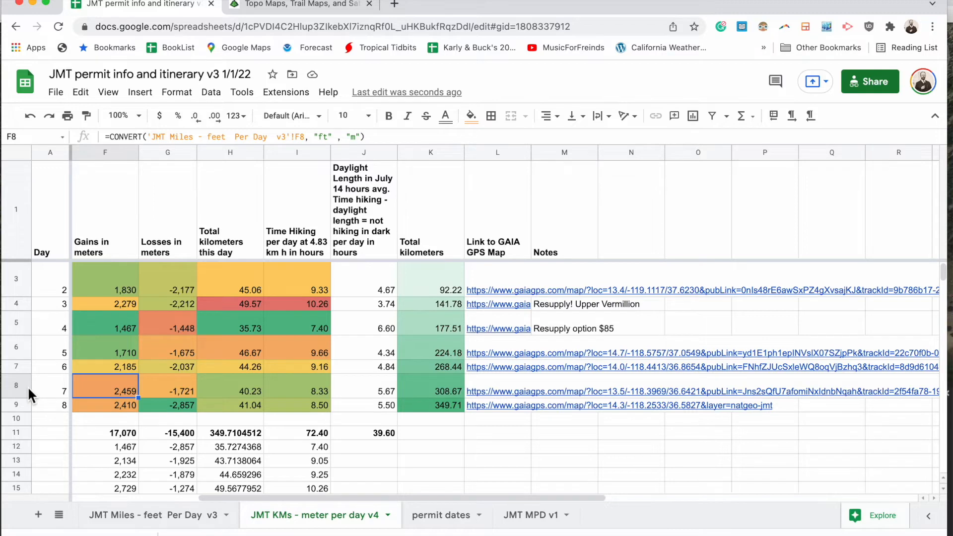
pyautogui.click(167, 392)
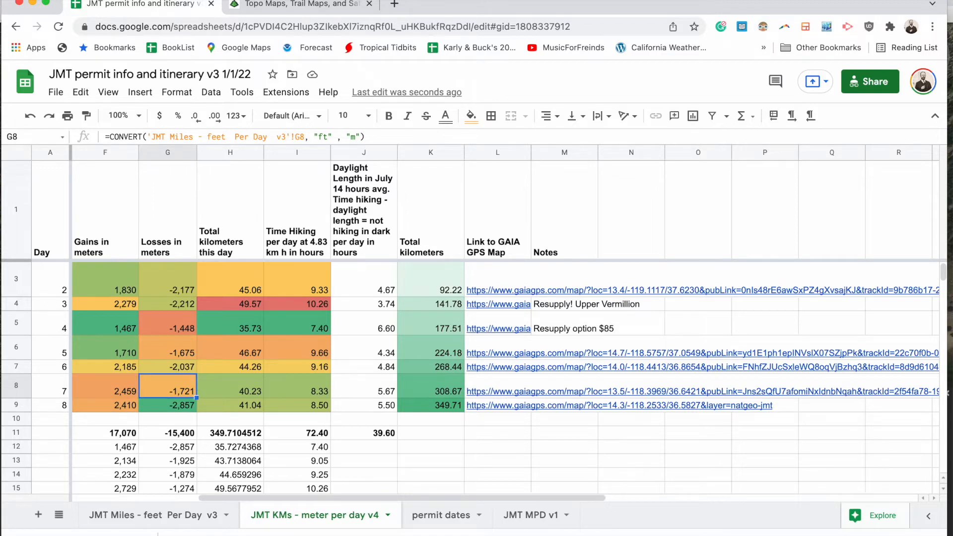
pyautogui.click(230, 391)
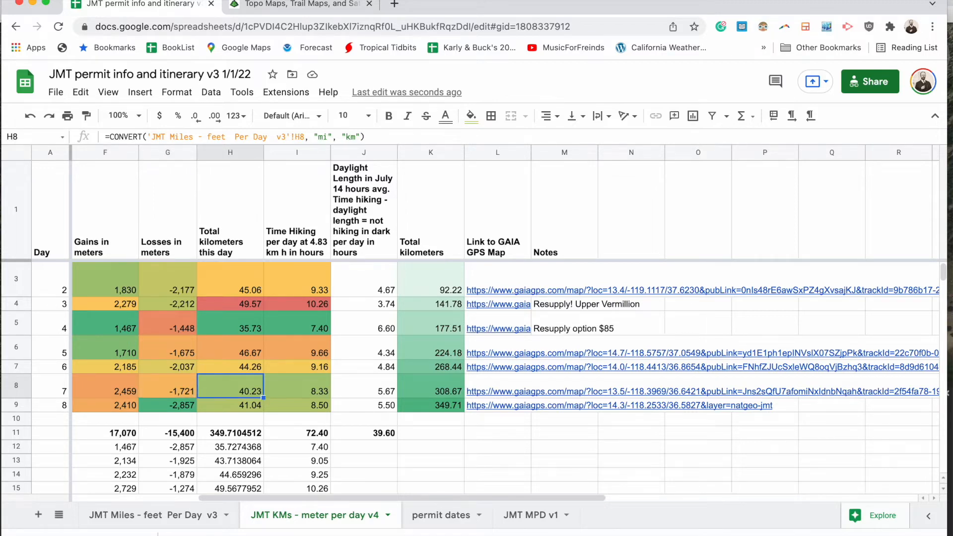
pyautogui.click(167, 391)
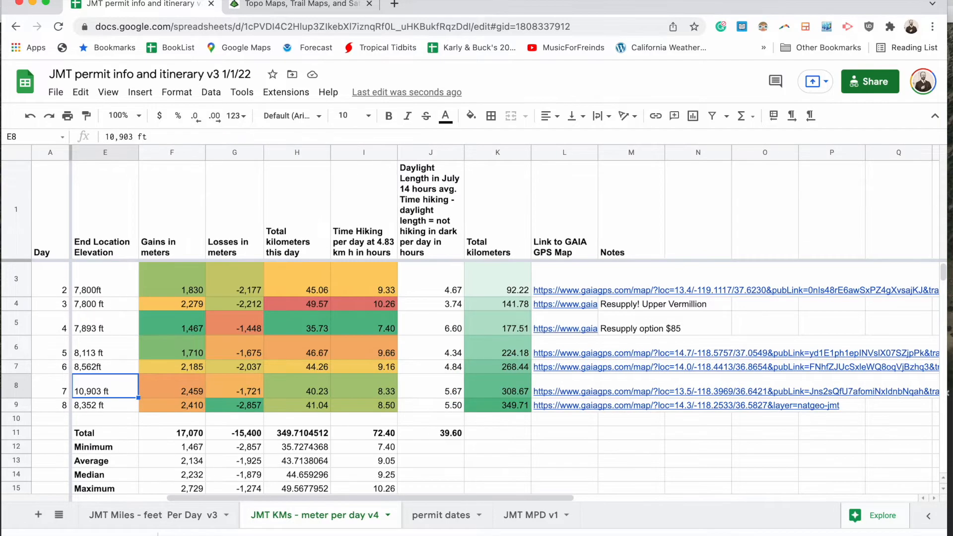
pyautogui.click(172, 405)
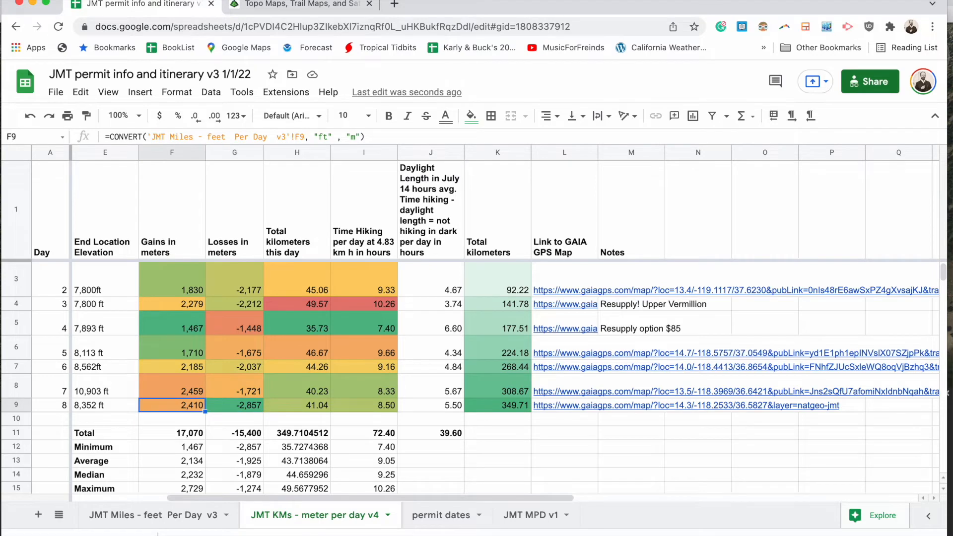
pyautogui.click(235, 405)
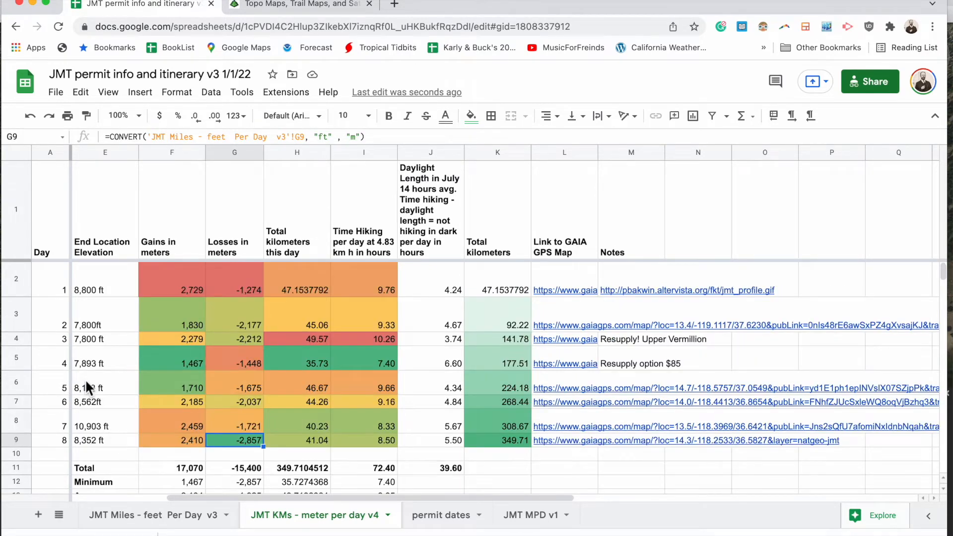
pyautogui.click(172, 440)
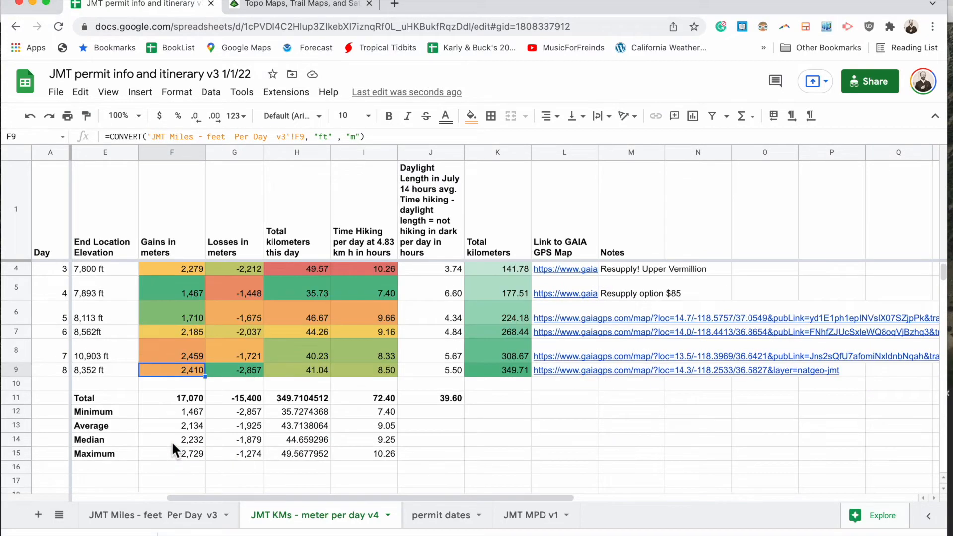
# Step: Review the kilometre total (349.71 km) and hiking time total (72.40 h) SUM formulas, then show the miles-feet sheet
pyautogui.click(104, 411)
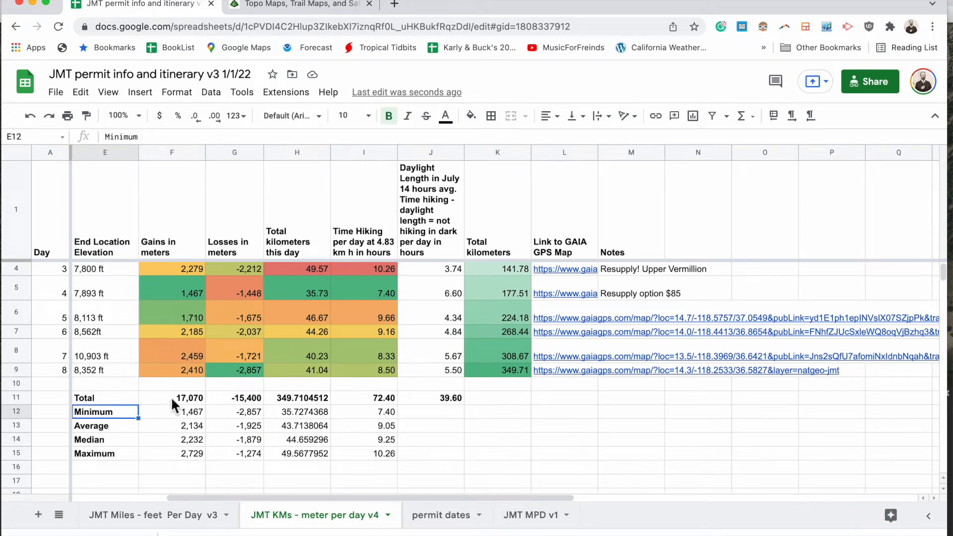
pyautogui.click(172, 397)
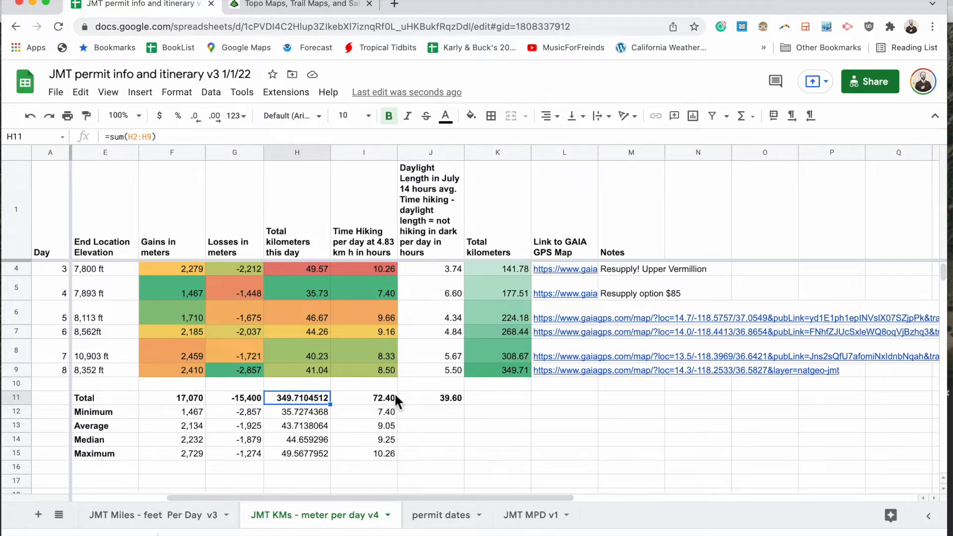
pyautogui.click(363, 397)
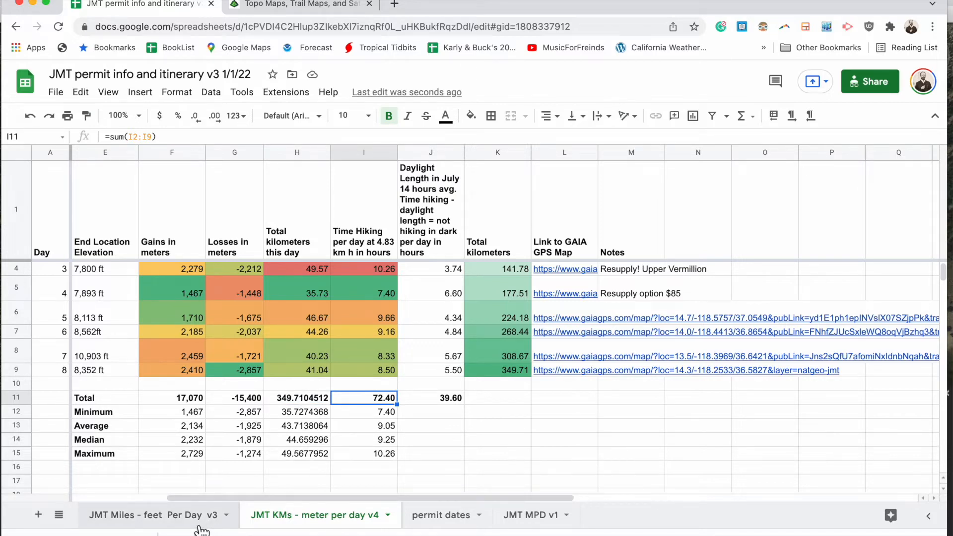
pyautogui.click(146, 516)
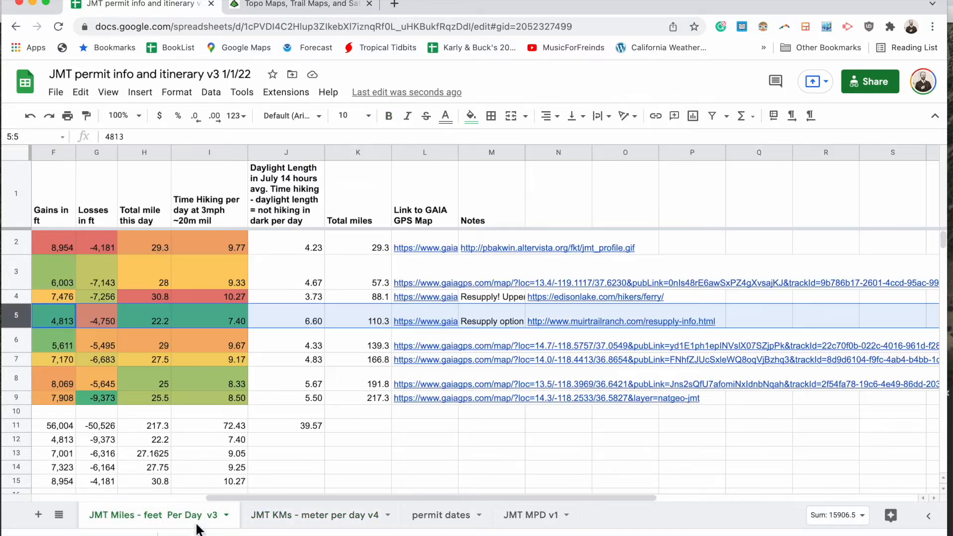
pyautogui.click(209, 195)
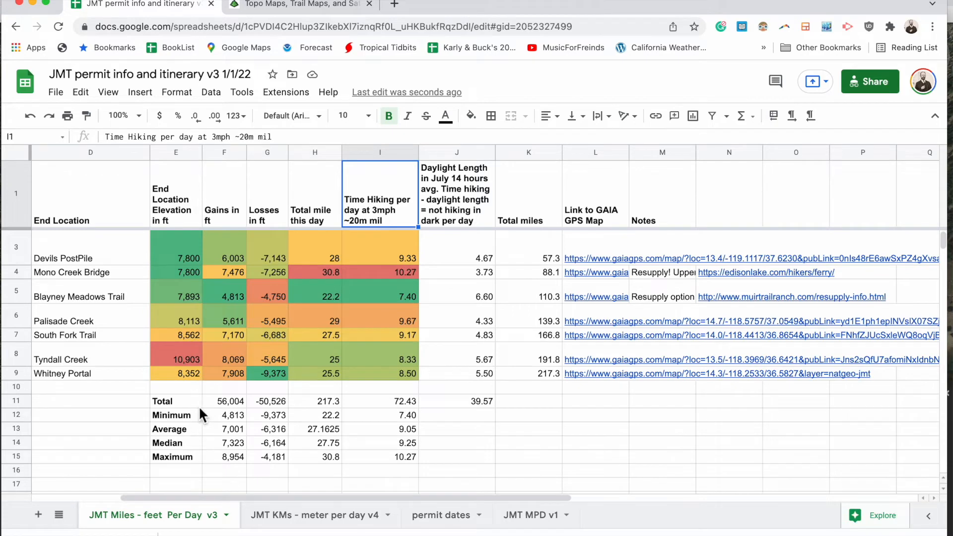
pyautogui.click(176, 415)
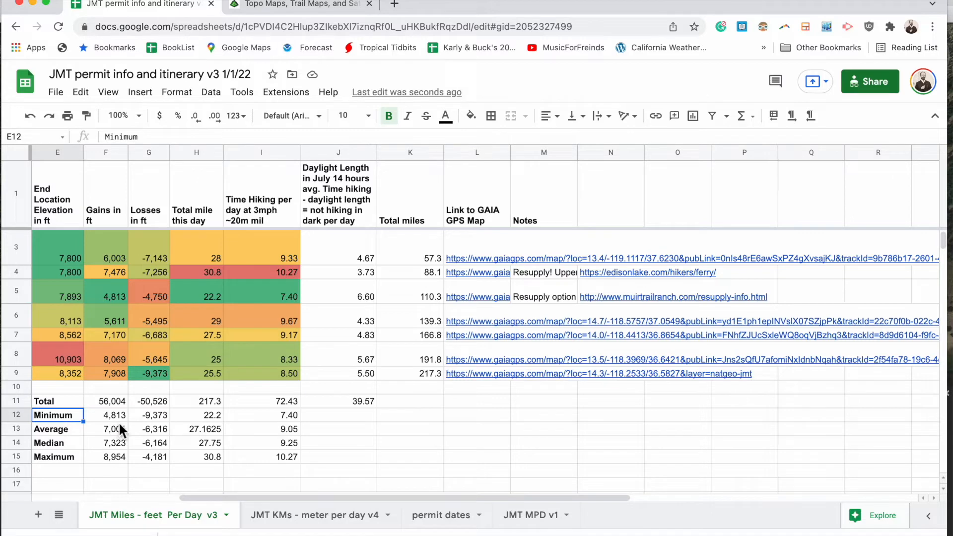
pyautogui.click(105, 416)
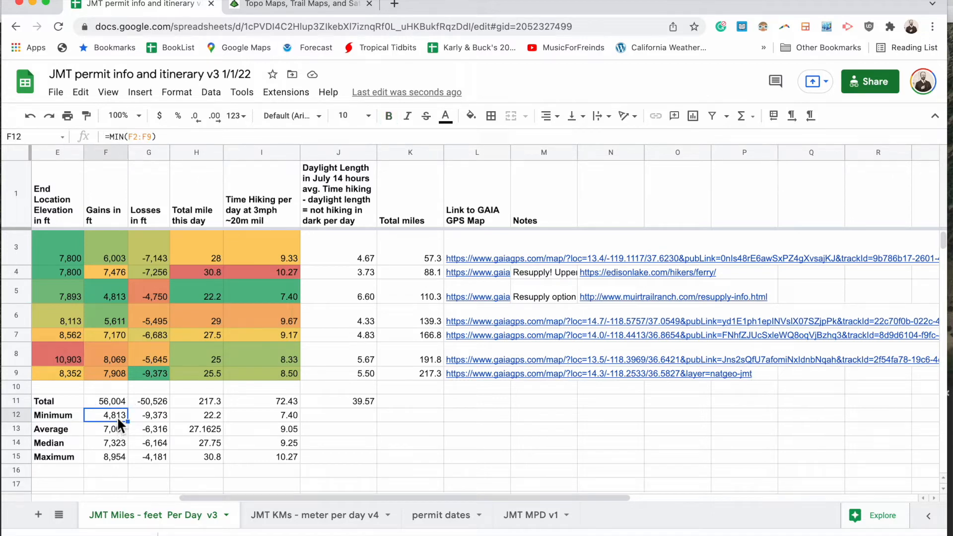
pyautogui.moveTo(121, 443)
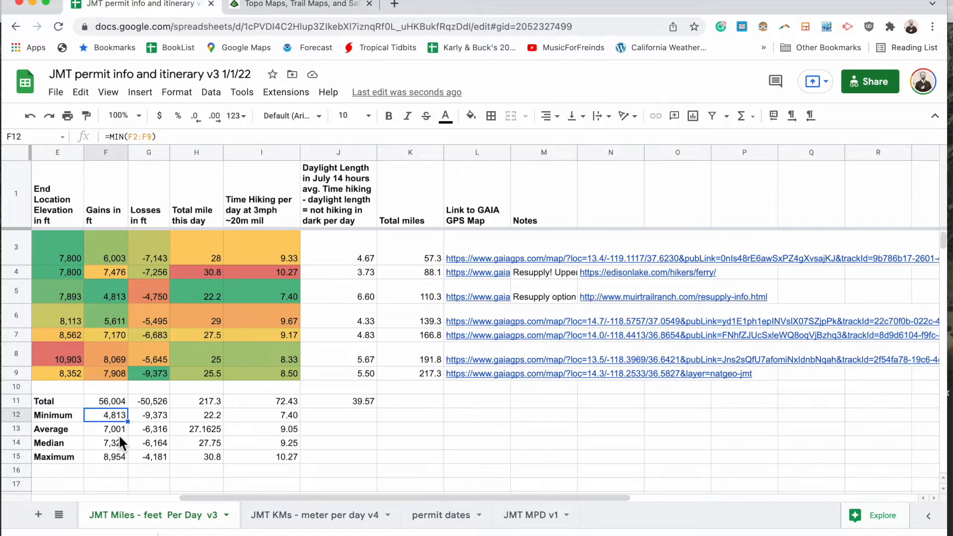
pyautogui.click(105, 429)
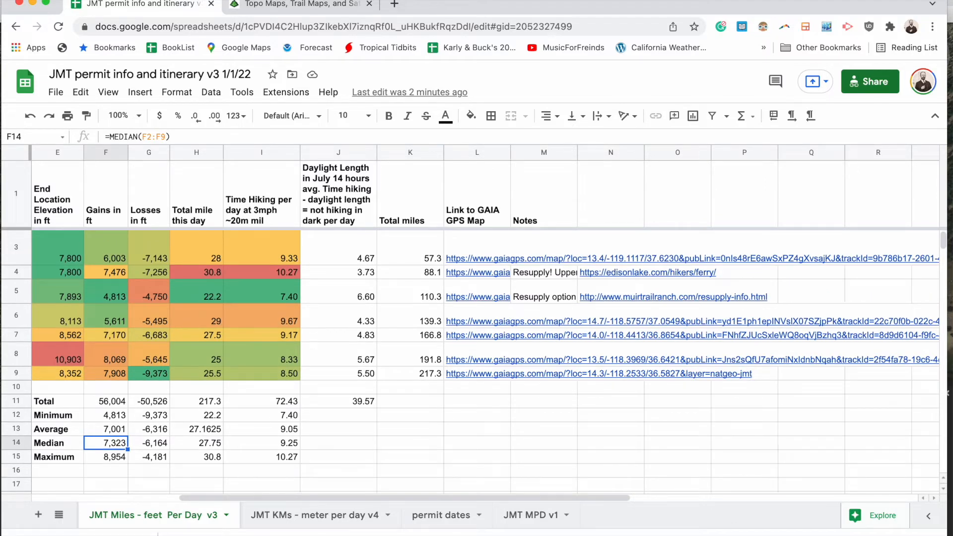
pyautogui.click(108, 457)
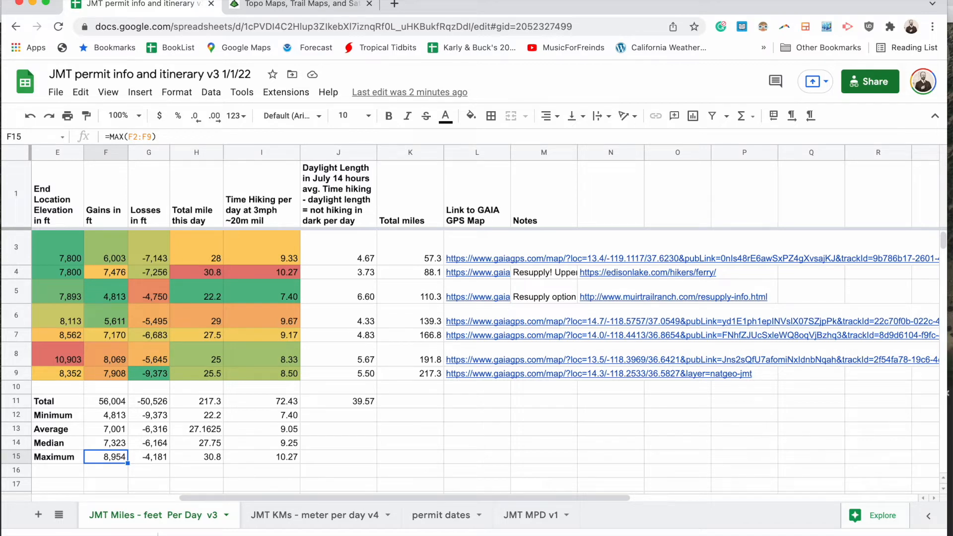
pyautogui.click(301, 515)
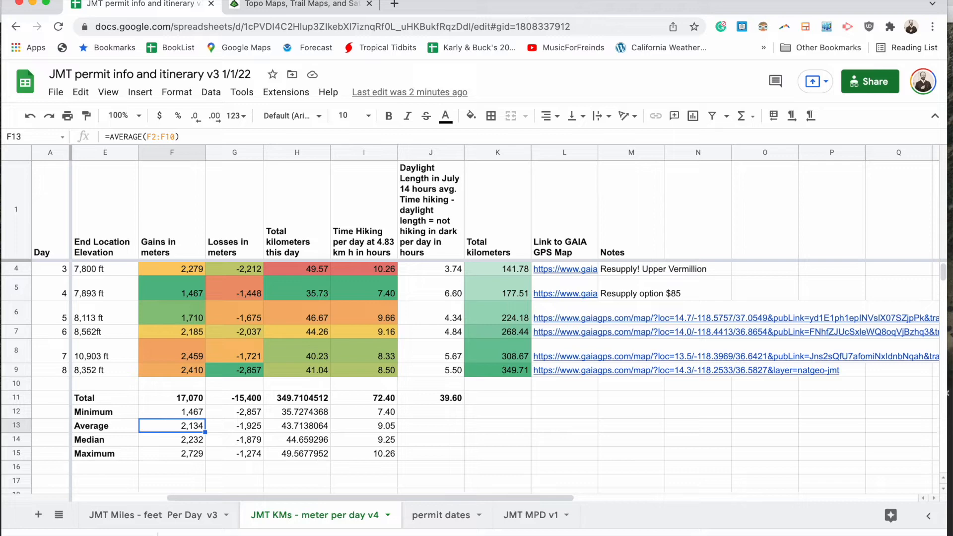
# Step: Review the median and maximum gain formulas in metres and the maximum and minimum daily kilometres
pyautogui.click(171, 440)
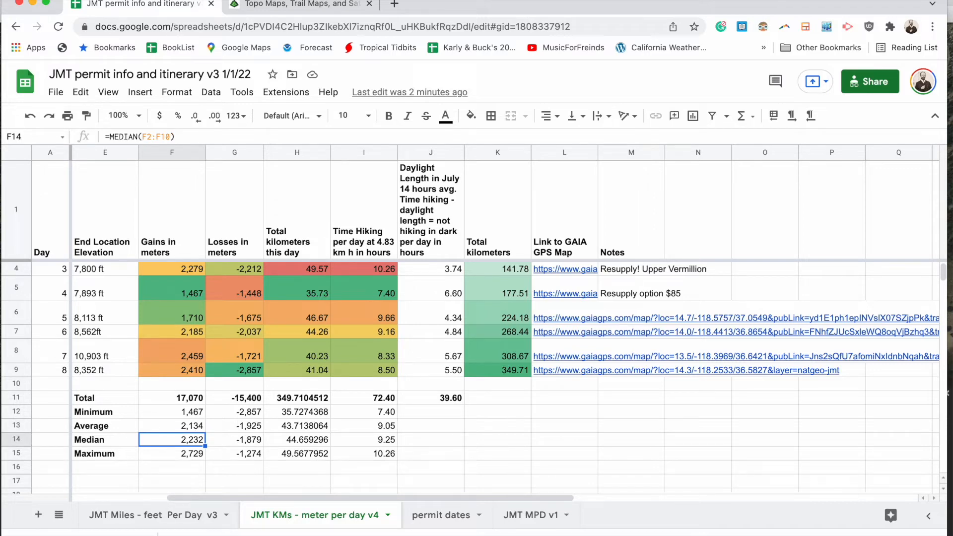
pyautogui.click(172, 454)
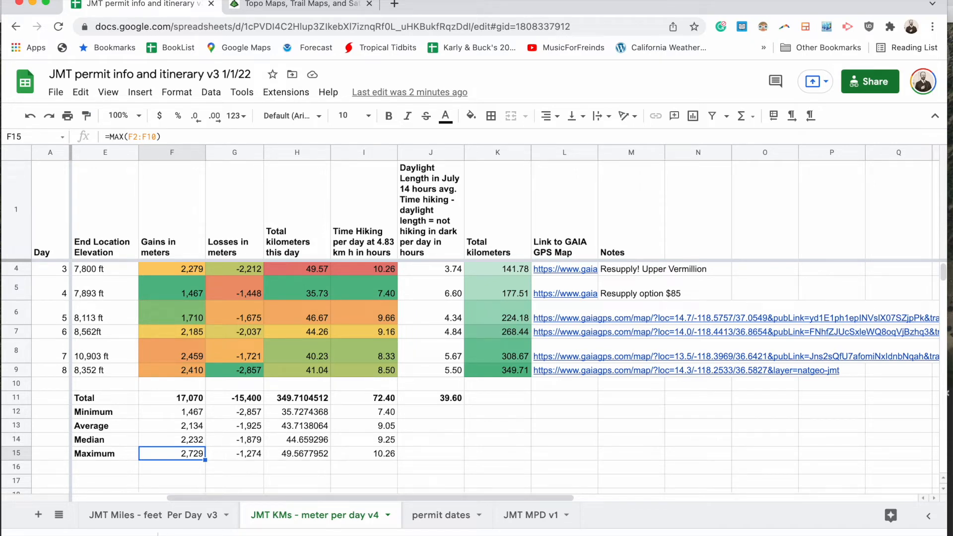
pyautogui.click(297, 454)
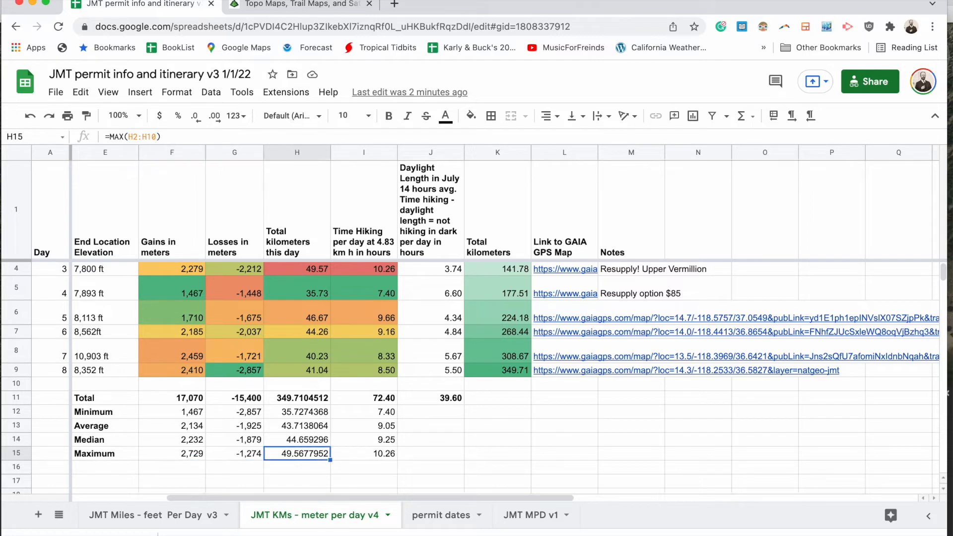
pyautogui.click(297, 411)
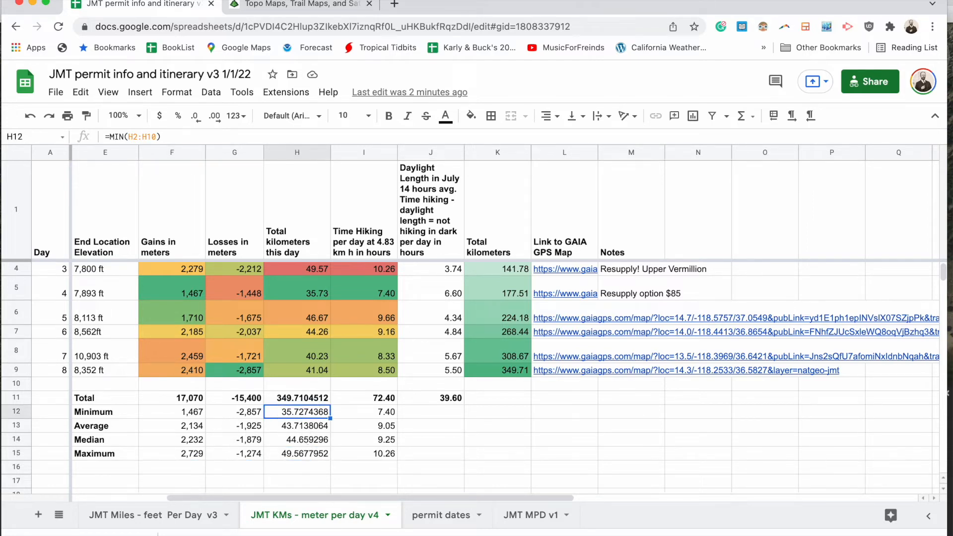
# Step: Review the average and median daily kilometre formulas (35.73–49.57 km range), then show the Gaia GPS map
pyautogui.click(297, 426)
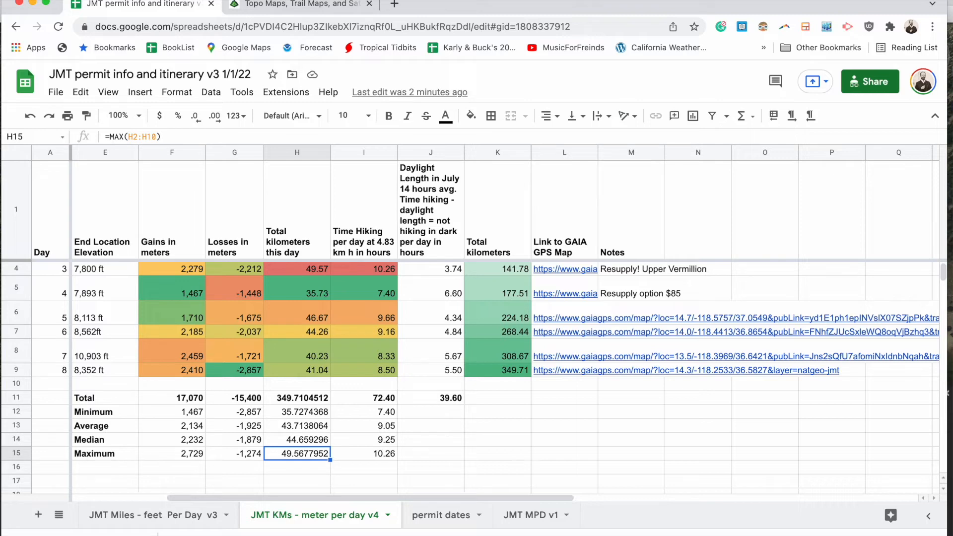
pyautogui.click(297, 440)
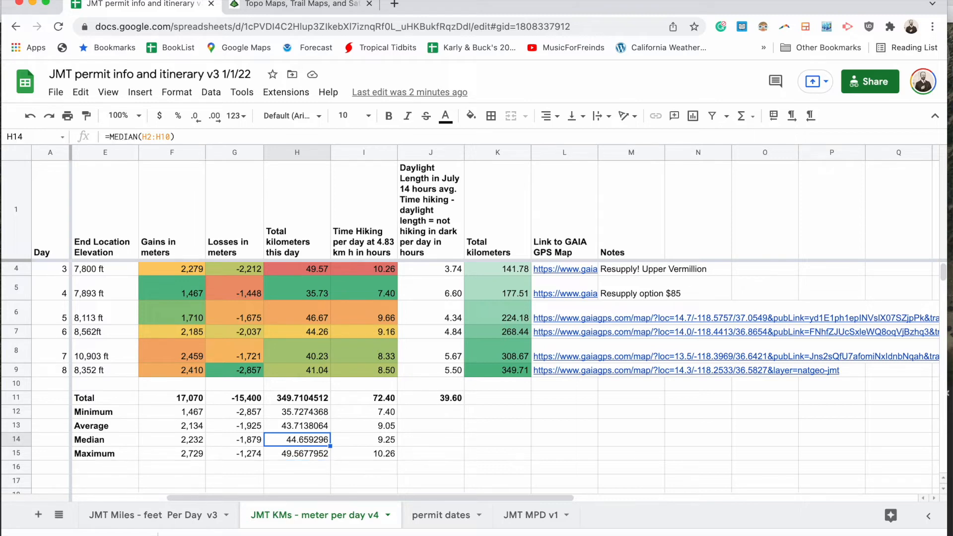
pyautogui.click(297, 426)
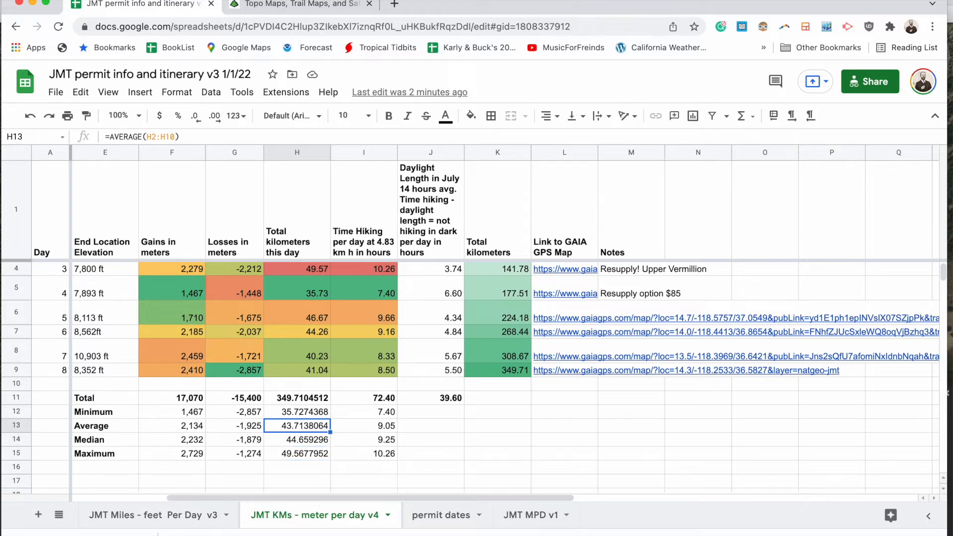
pyautogui.click(297, 440)
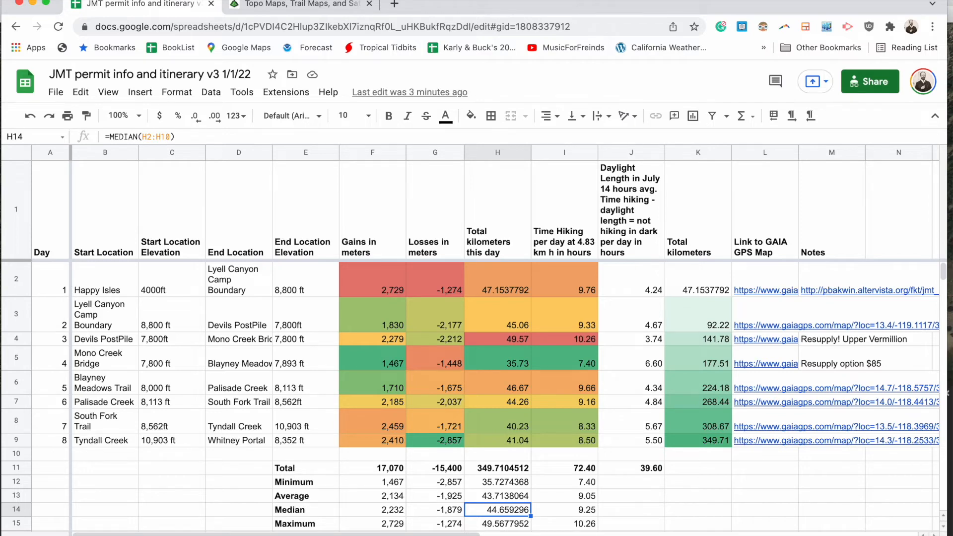
pyautogui.moveTo(225, 419)
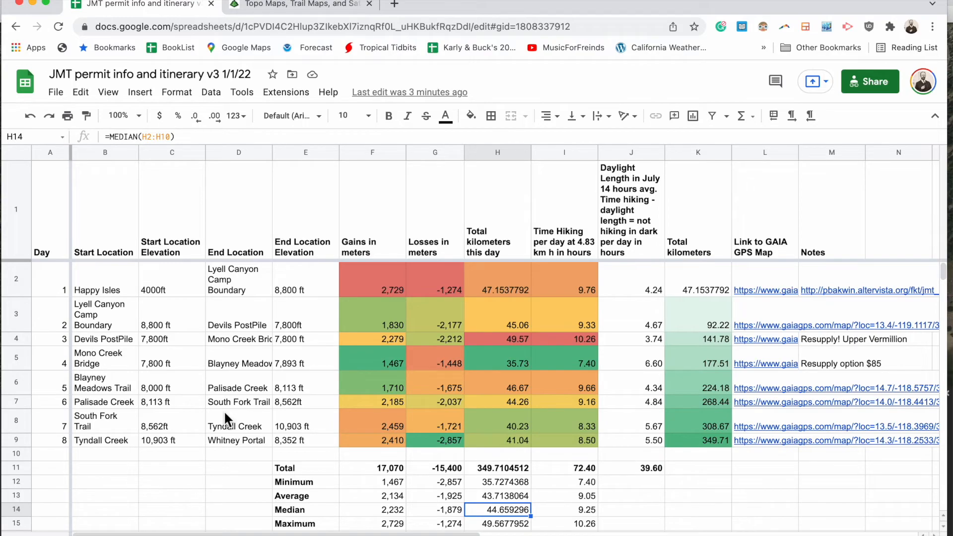
pyautogui.click(298, 6)
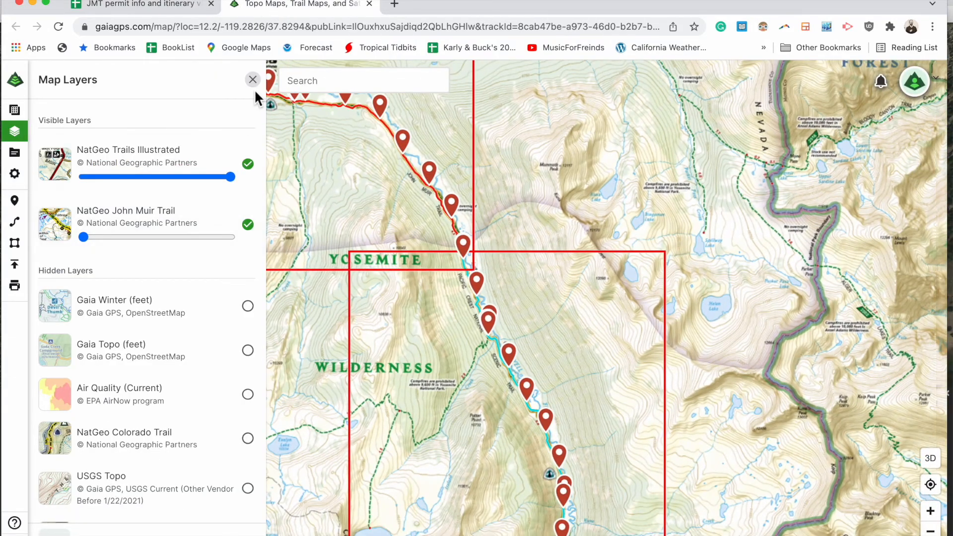
# Step: View the NatGeo John Muir Trail map without the layers panel, then return to the spreadsheet
pyautogui.click(253, 80)
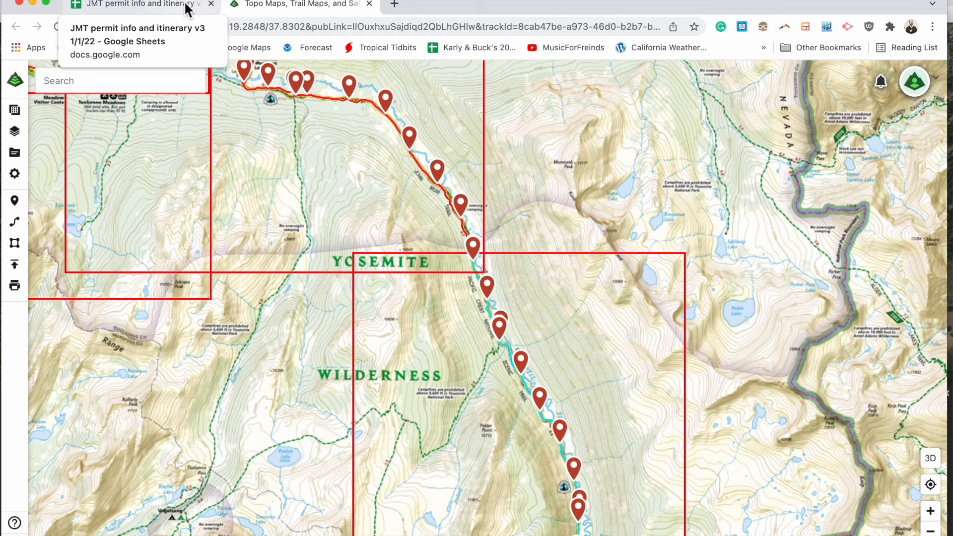
pyautogui.click(134, 5)
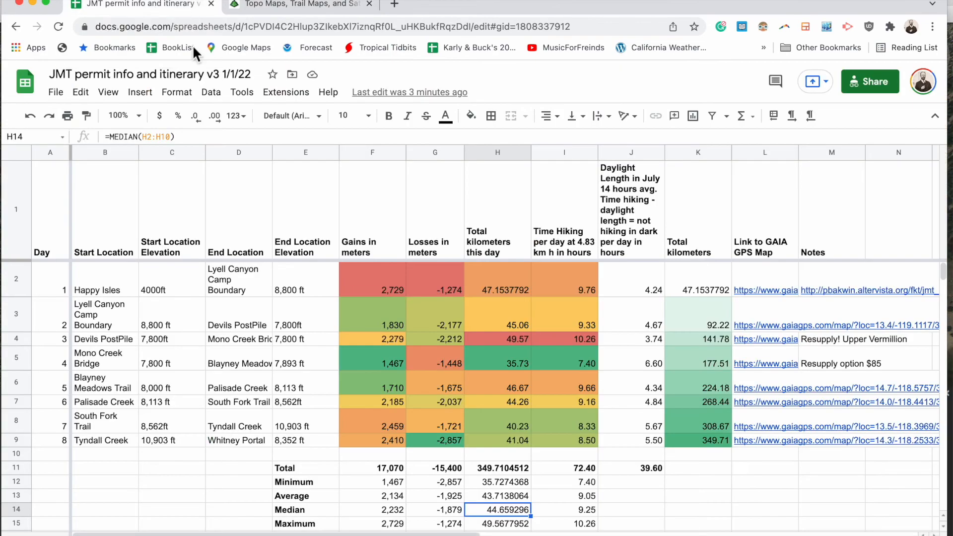
# Step: Hide column B (Start Location) so day numbers sit beside start elevations
pyautogui.scroll(-3)
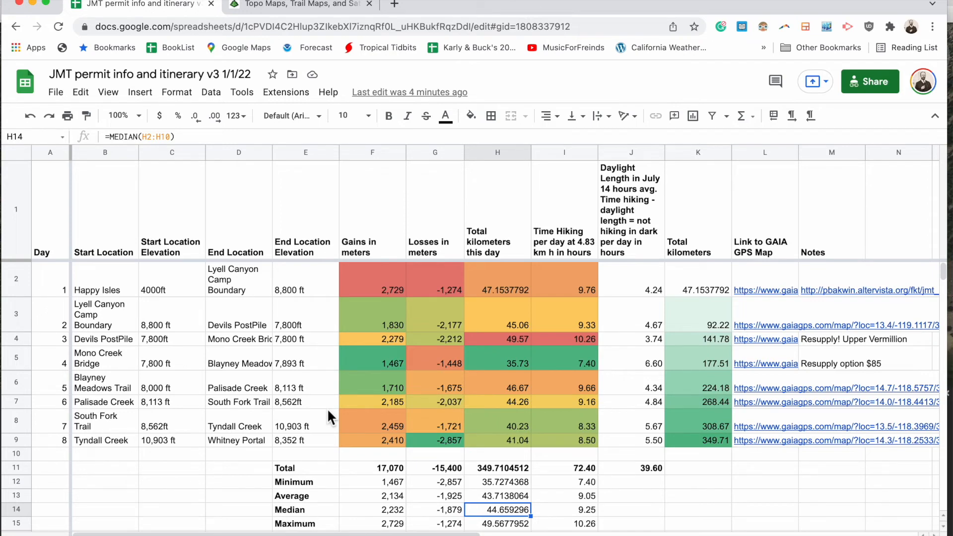
pyautogui.moveTo(102, 280)
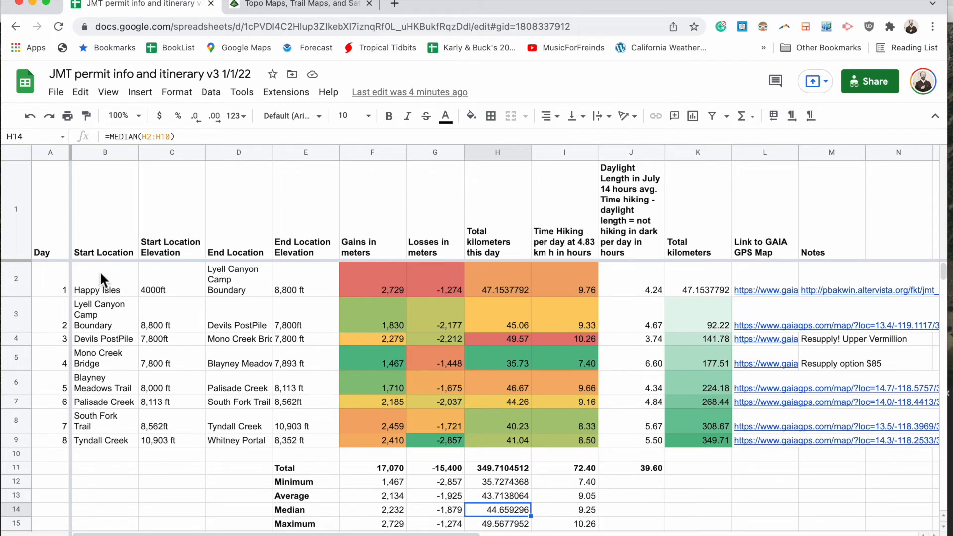
pyautogui.click(105, 280)
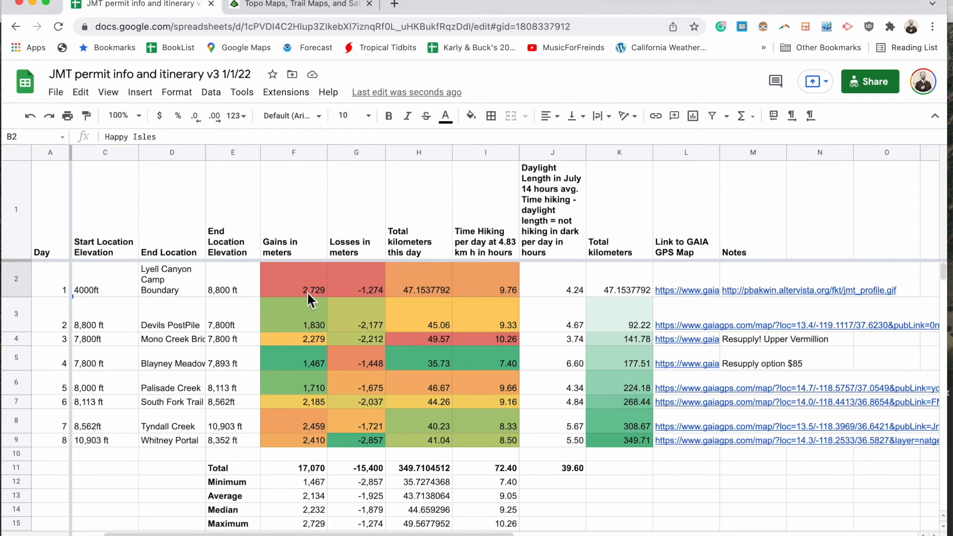
pyautogui.moveTo(303, 301)
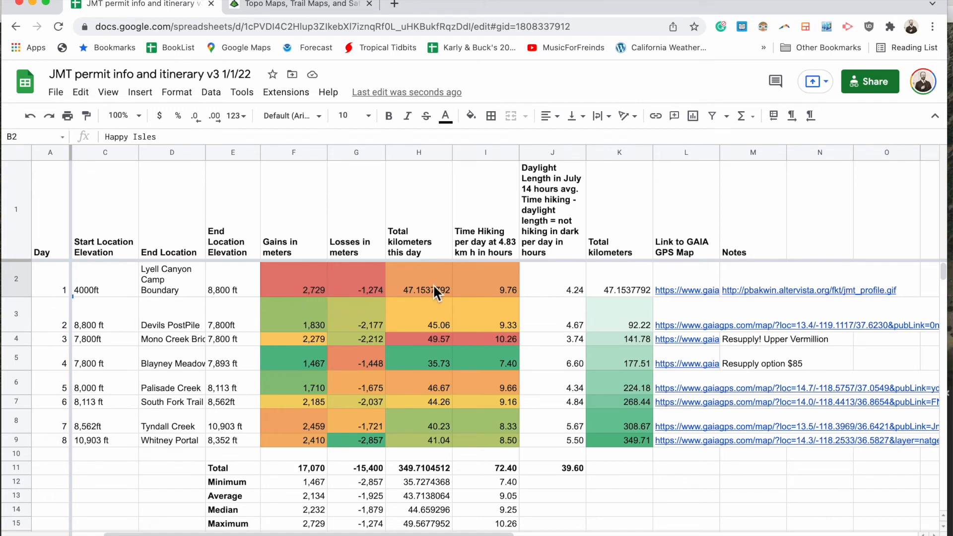
pyautogui.moveTo(295, 294)
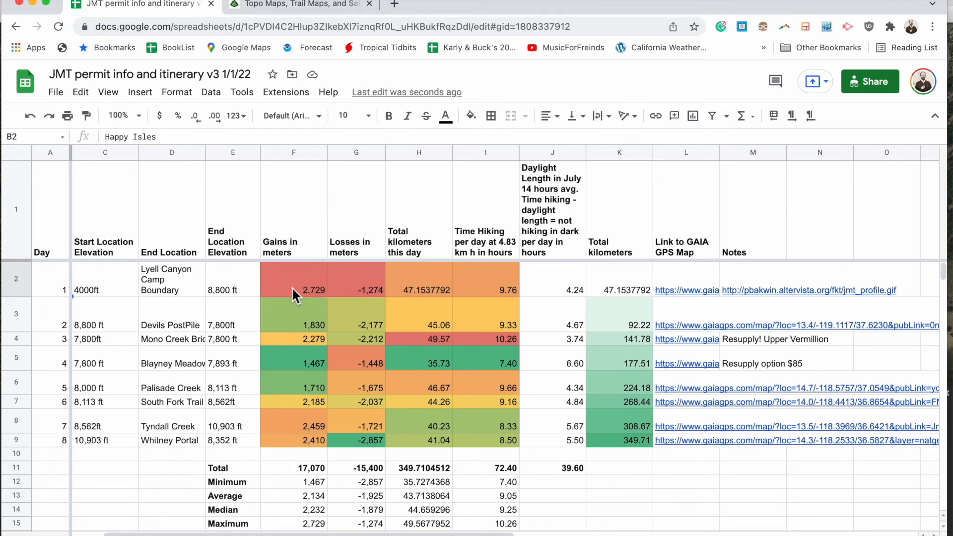
pyautogui.moveTo(559, 239)
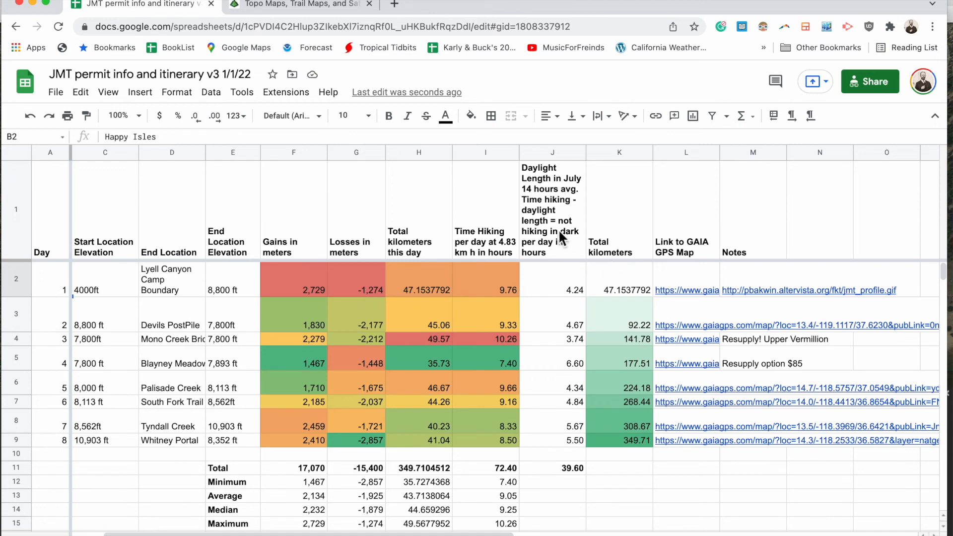
pyautogui.moveTo(553, 313)
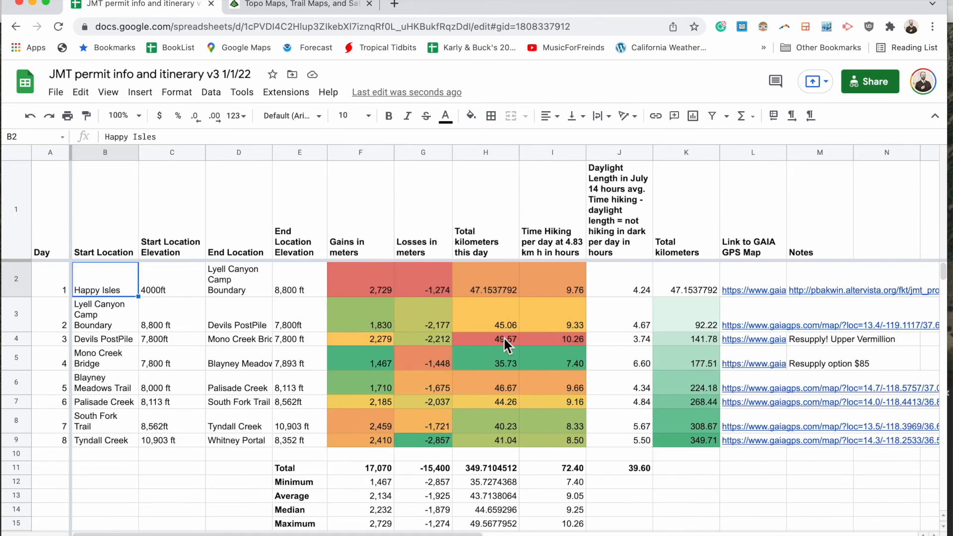
pyautogui.moveTo(492, 370)
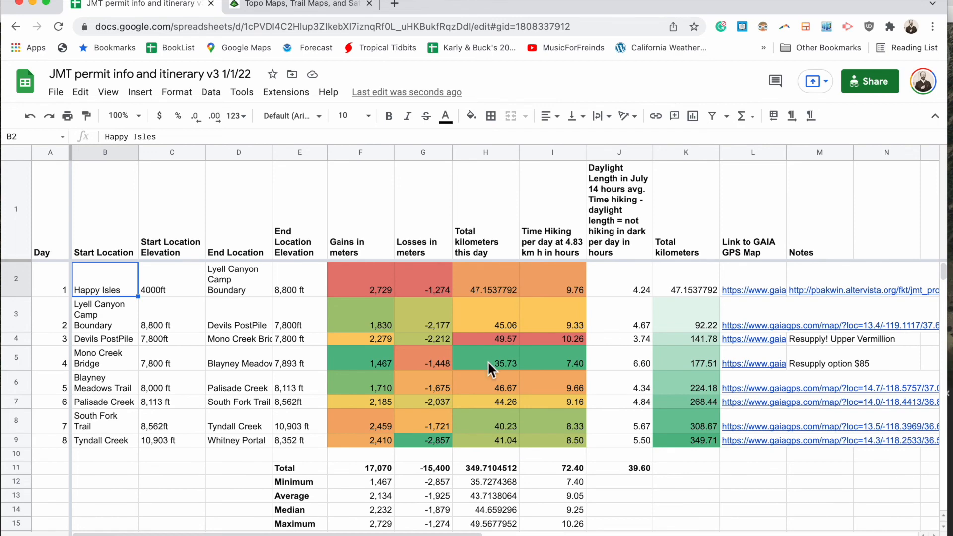
# Step: Unhide column B so the Start Location column shows again on the metric sheet
pyautogui.scroll(-3)
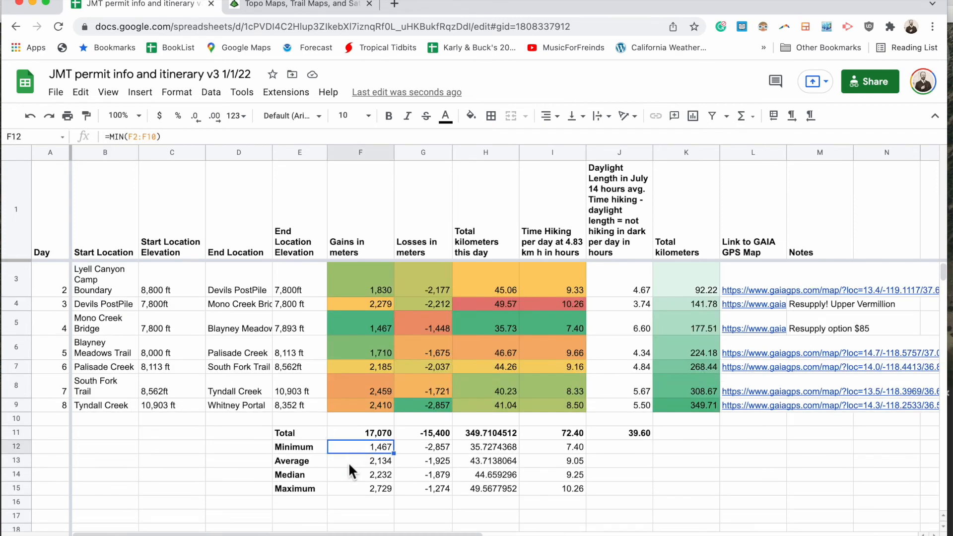
pyautogui.moveTo(355, 488)
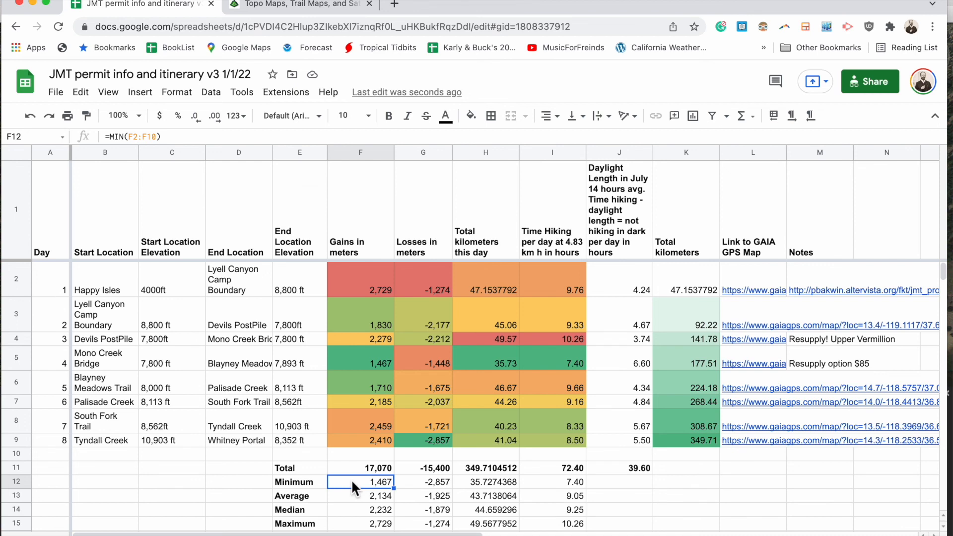
pyautogui.moveTo(647, 111)
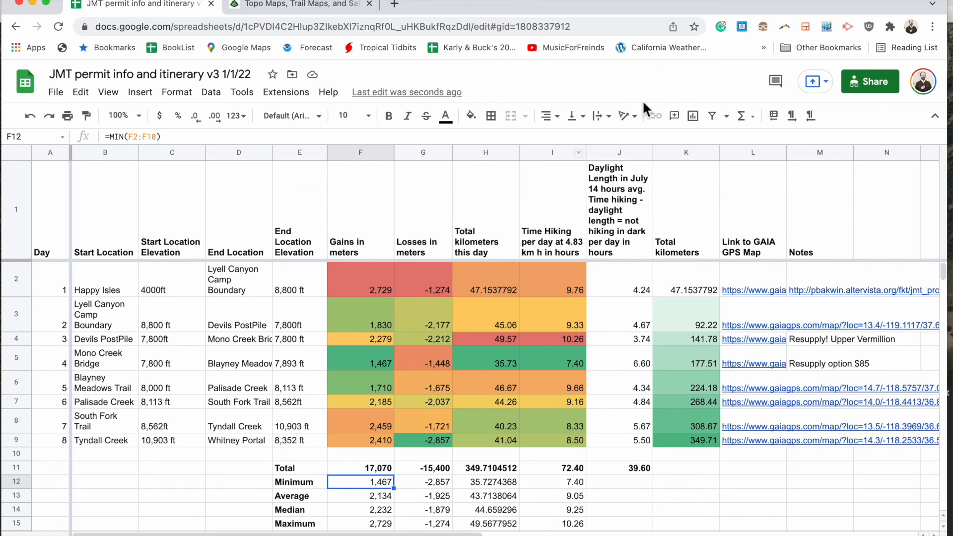